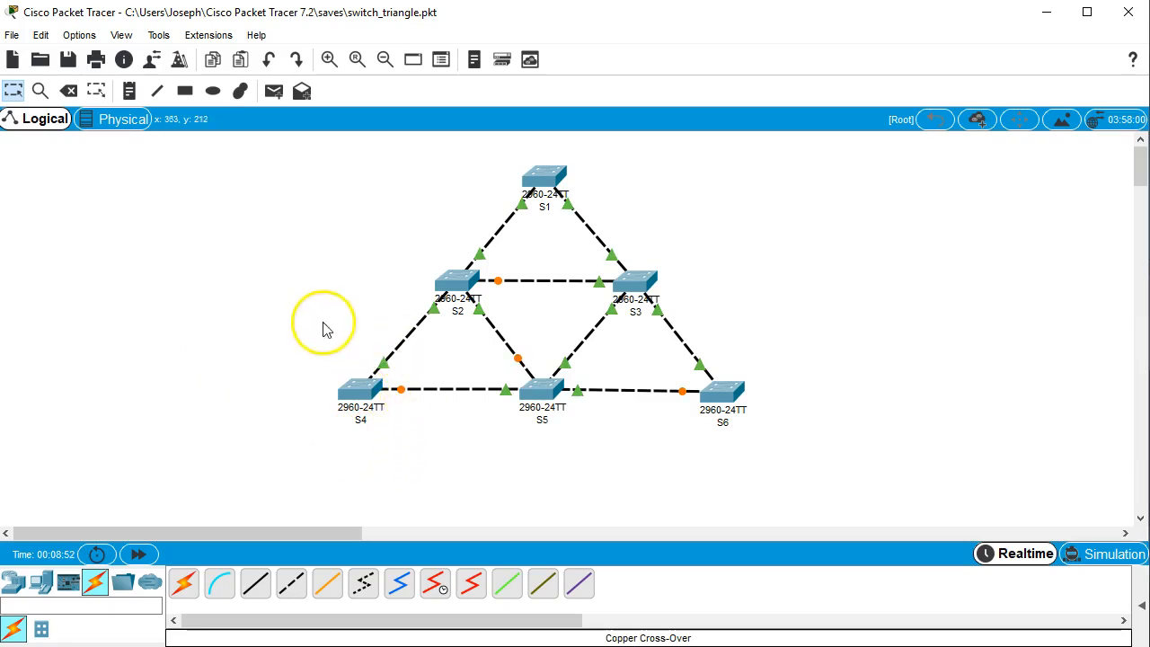
{"action": "mouse_move", "coordinate": [335, 372]}
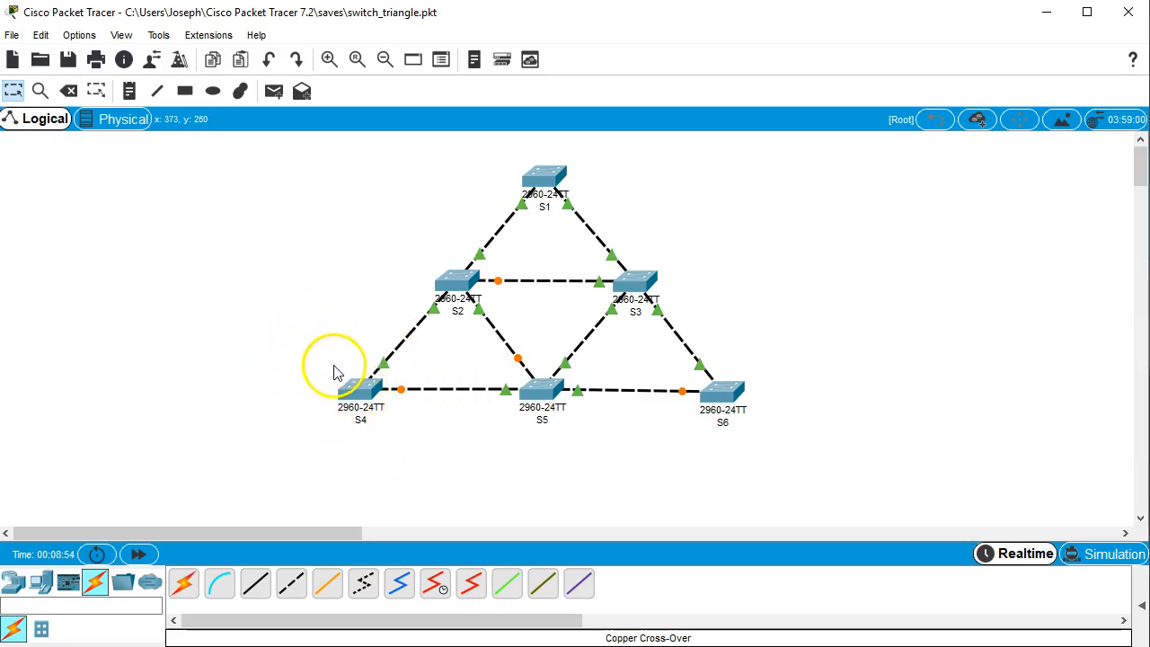
{"action": "mouse_move", "coordinate": [450, 280]}
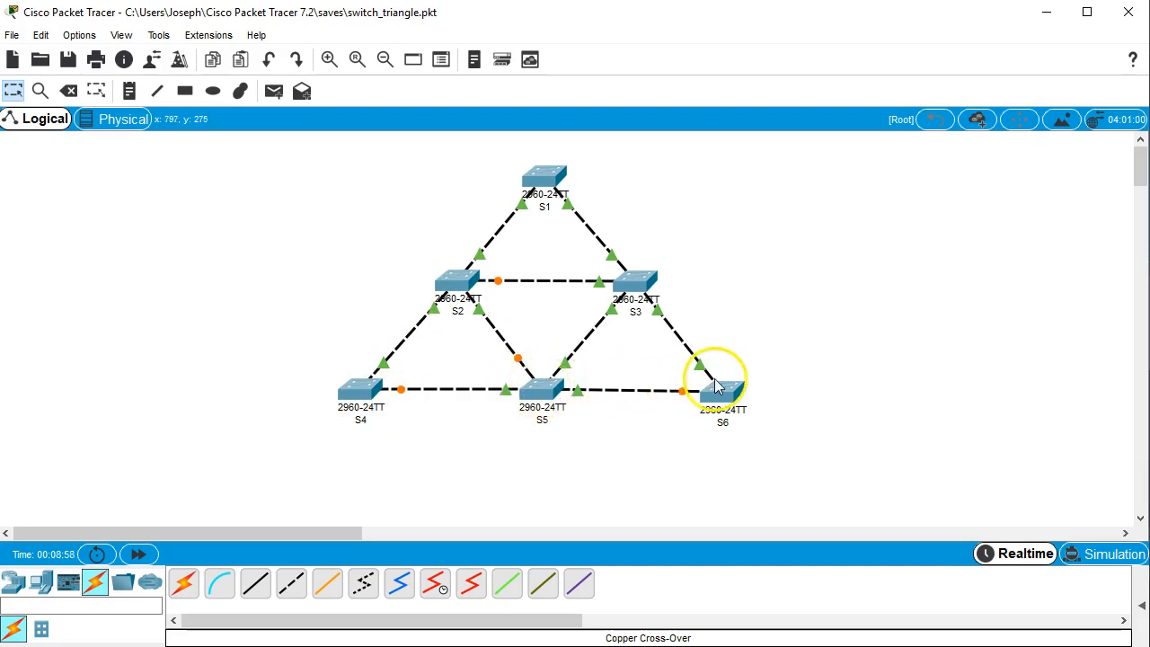
{"action": "mouse_move", "coordinate": [492, 255]}
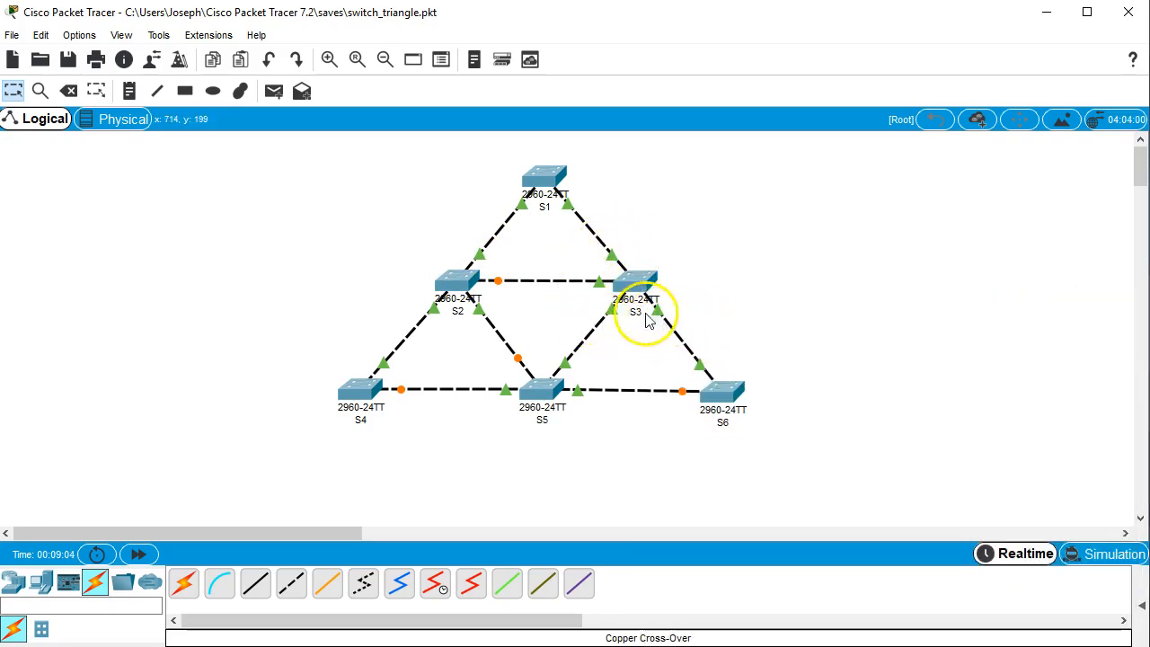
{"action": "mouse_move", "coordinate": [466, 280]}
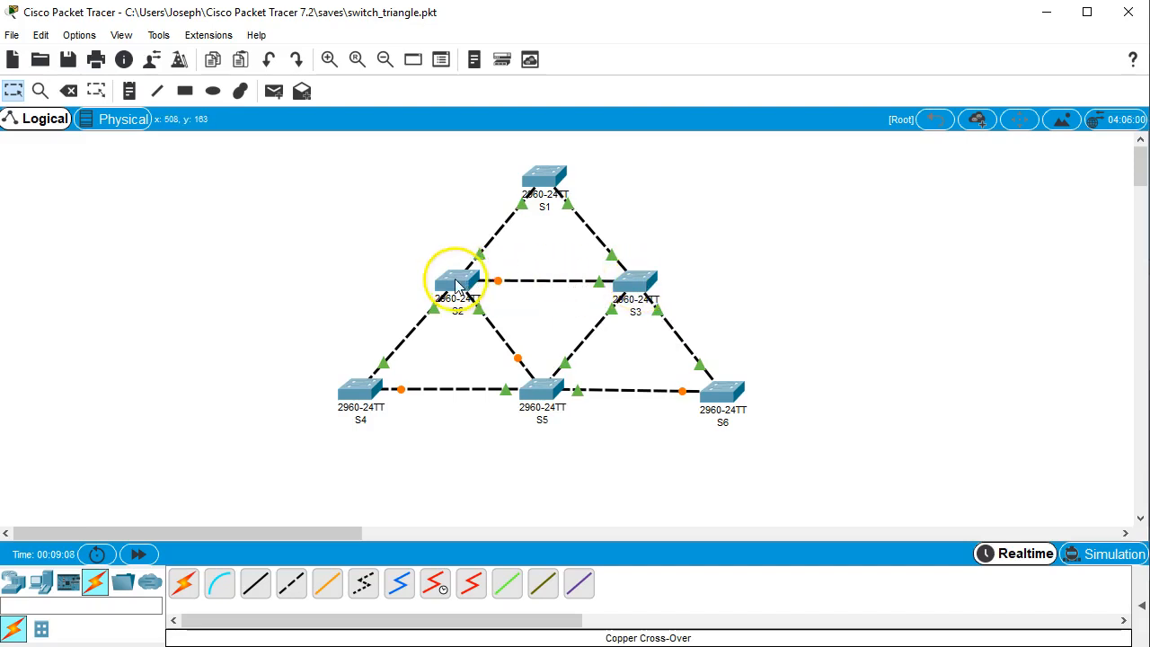
{"action": "mouse_move", "coordinate": [492, 273]}
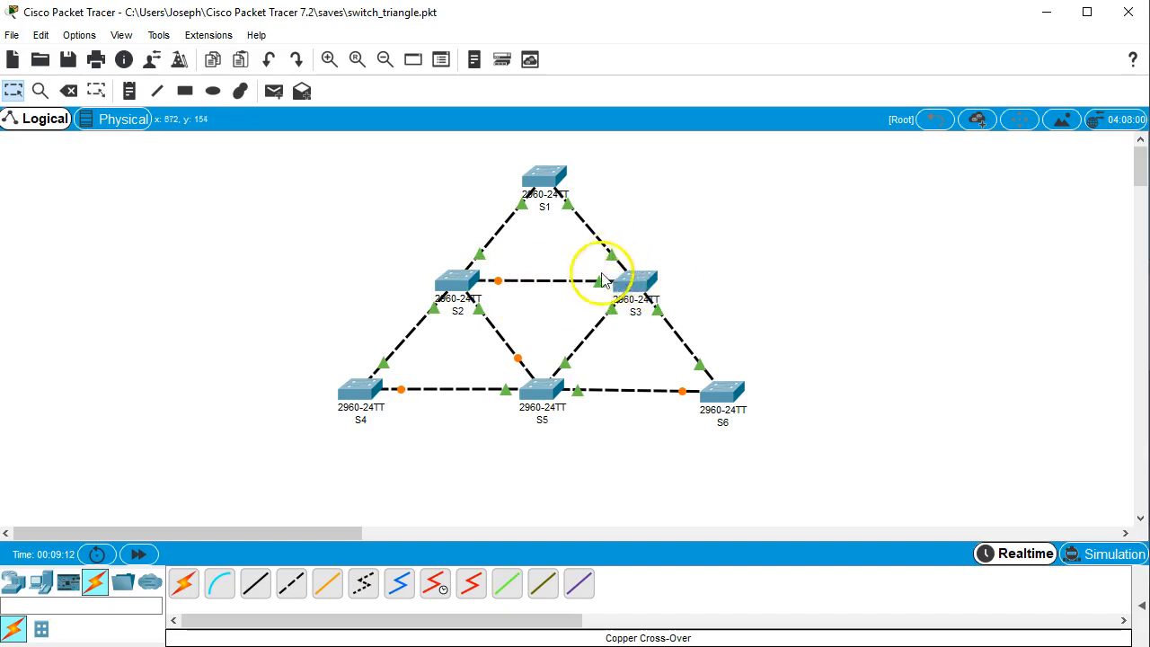
{"action": "mouse_move", "coordinate": [543, 176]}
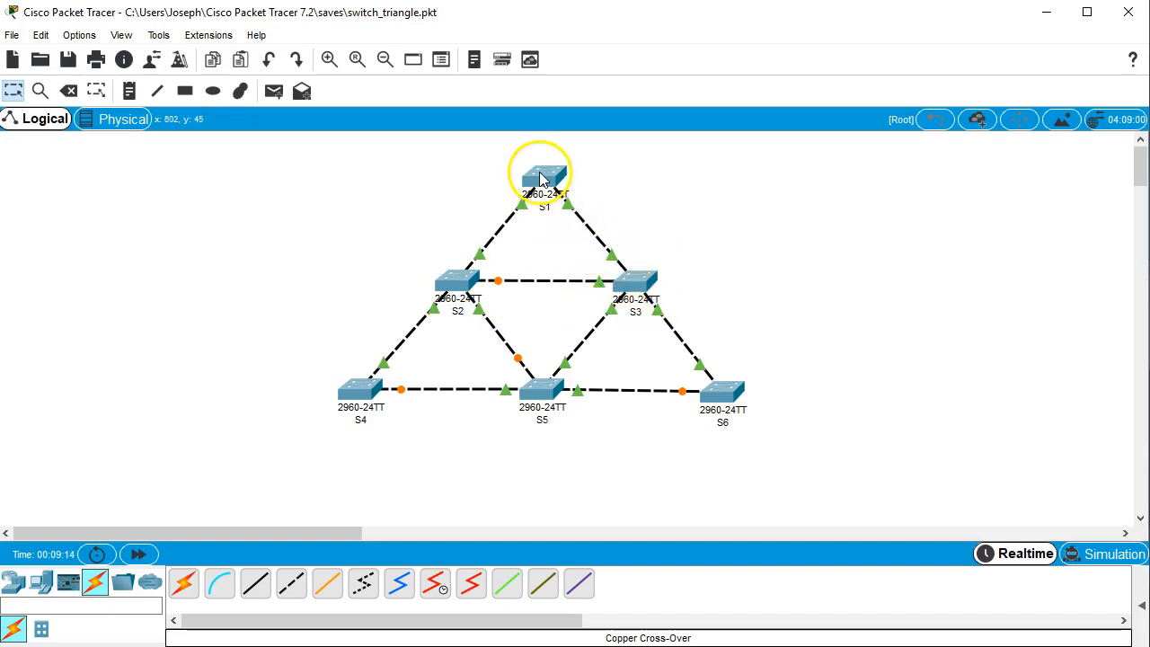
On S1's CLI, enter enable and run show spanning-tree to see 'This bridge is the root'
{"action": "left_click", "coordinate": [540, 176]}
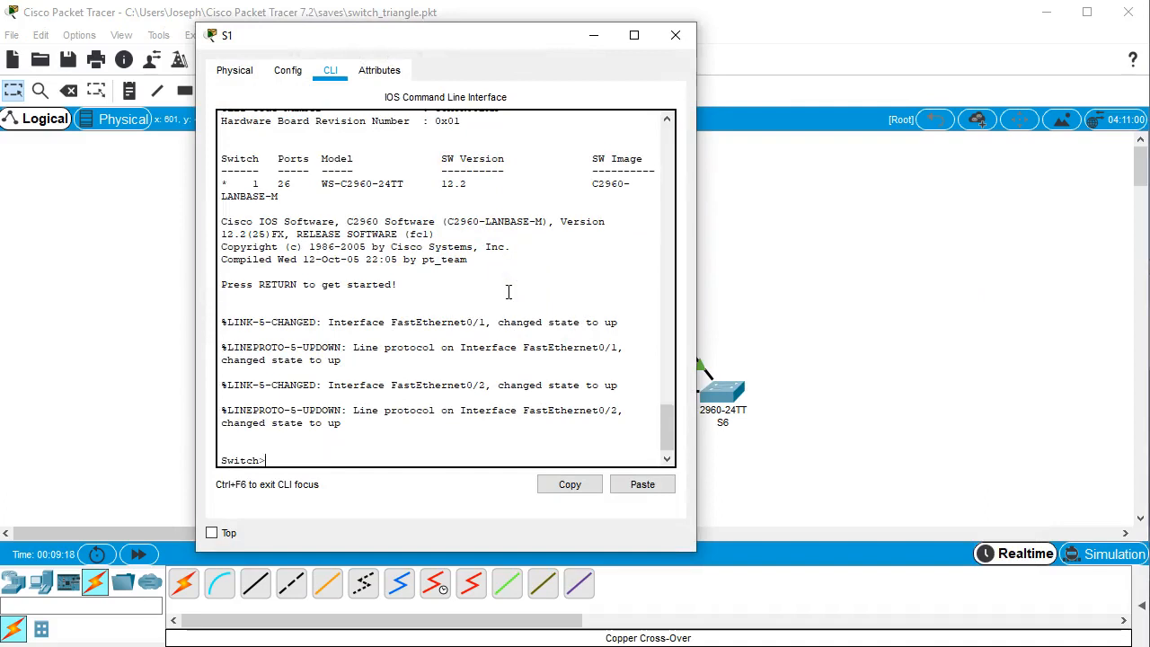
{"action": "type", "text": "en"}
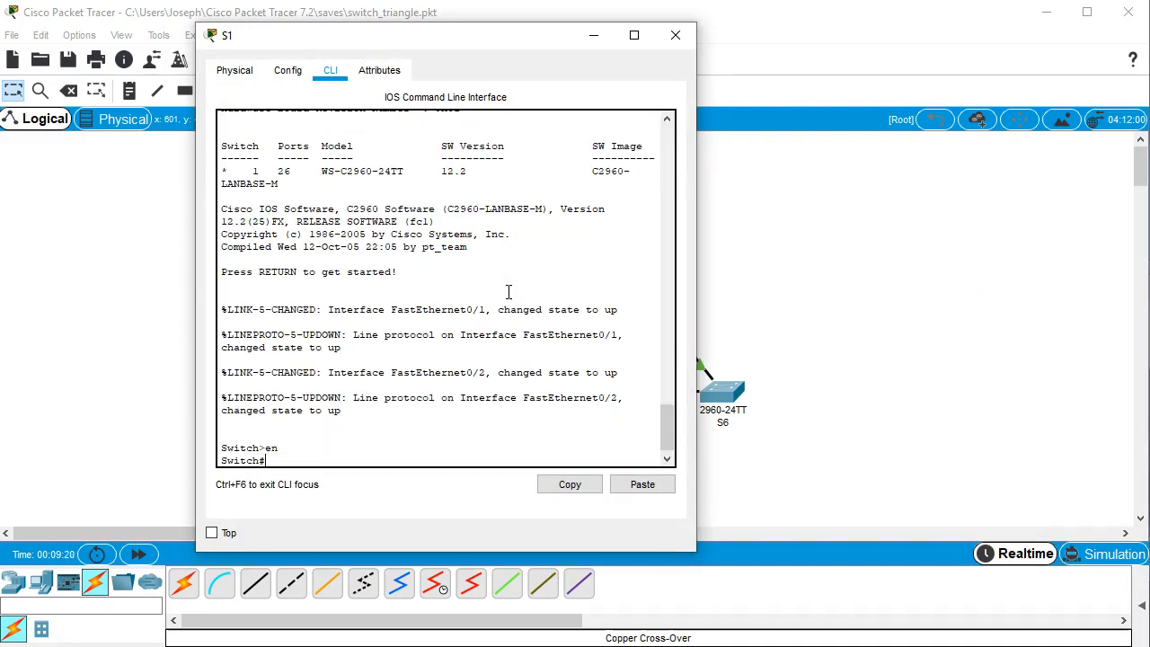
{"action": "type", "text": "show ru"}
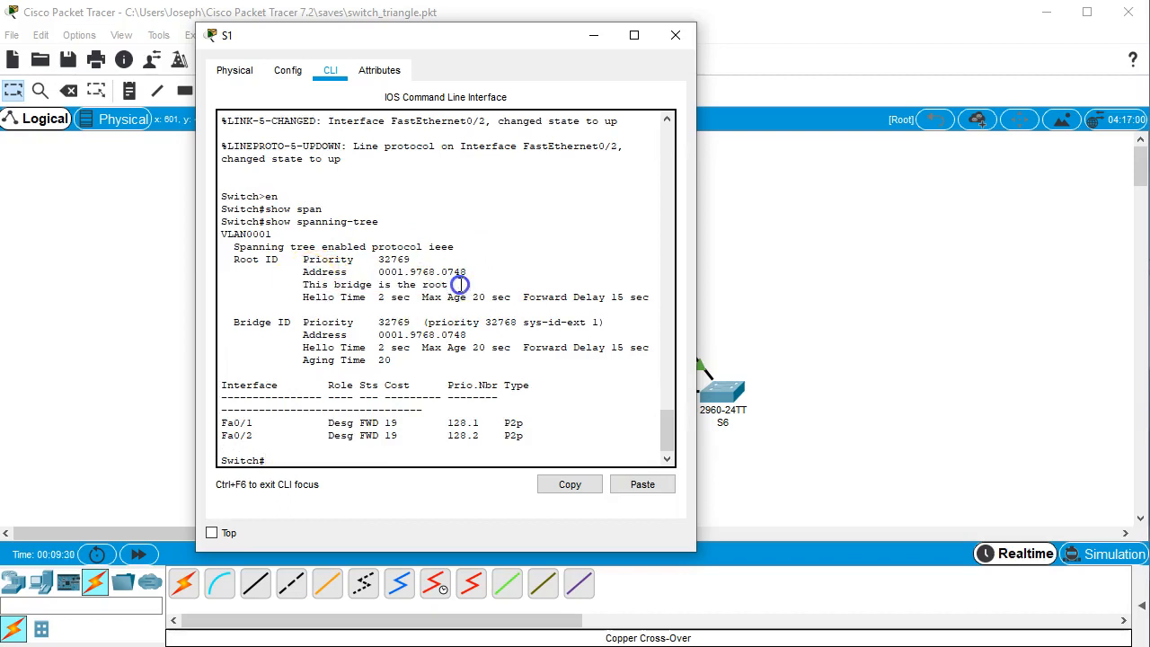
{"action": "left_click", "coordinate": [676, 36]}
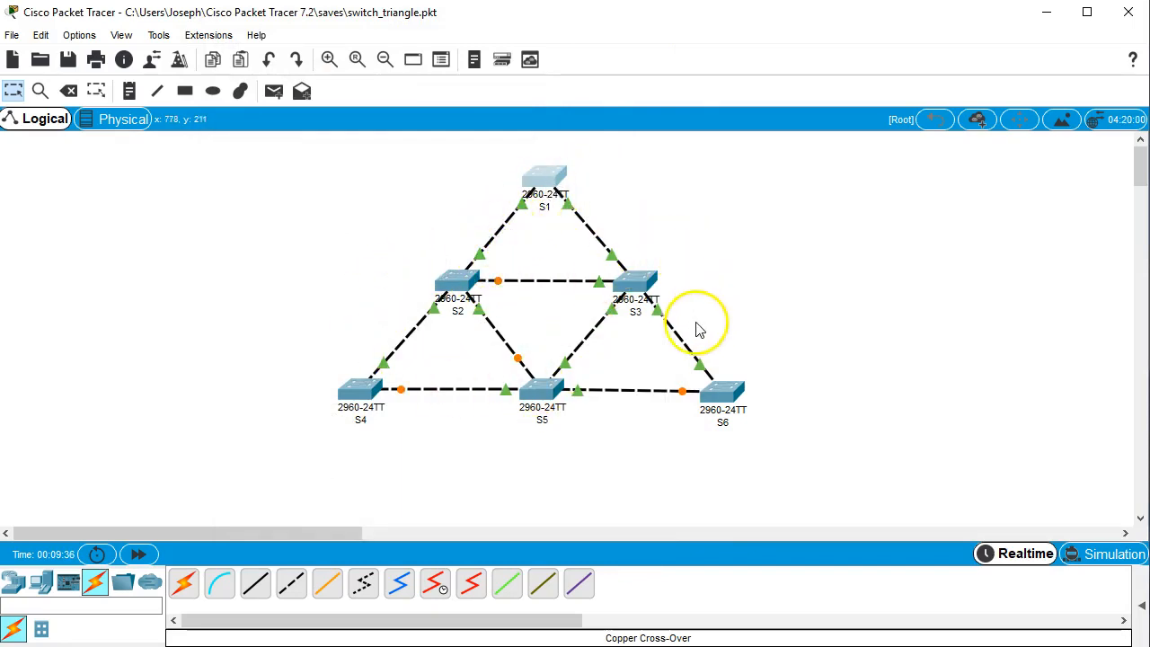
{"action": "mouse_move", "coordinate": [459, 291]}
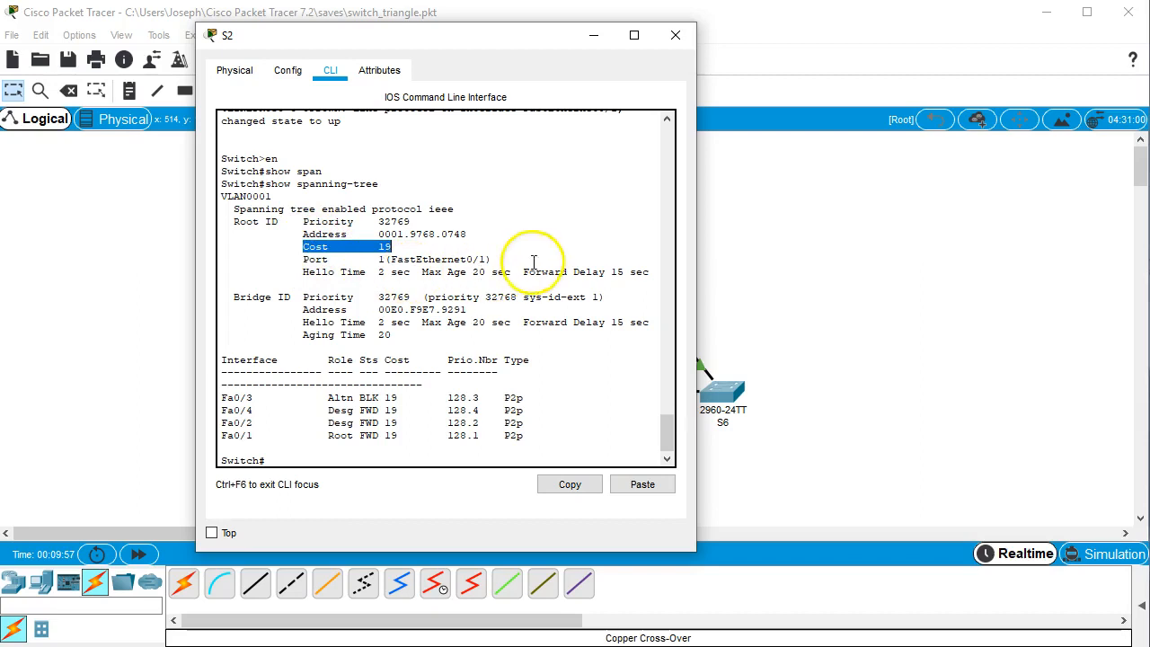
Close S2's device window after reading root port Fa0/1 at cost 19
{"action": "left_click", "coordinate": [676, 36]}
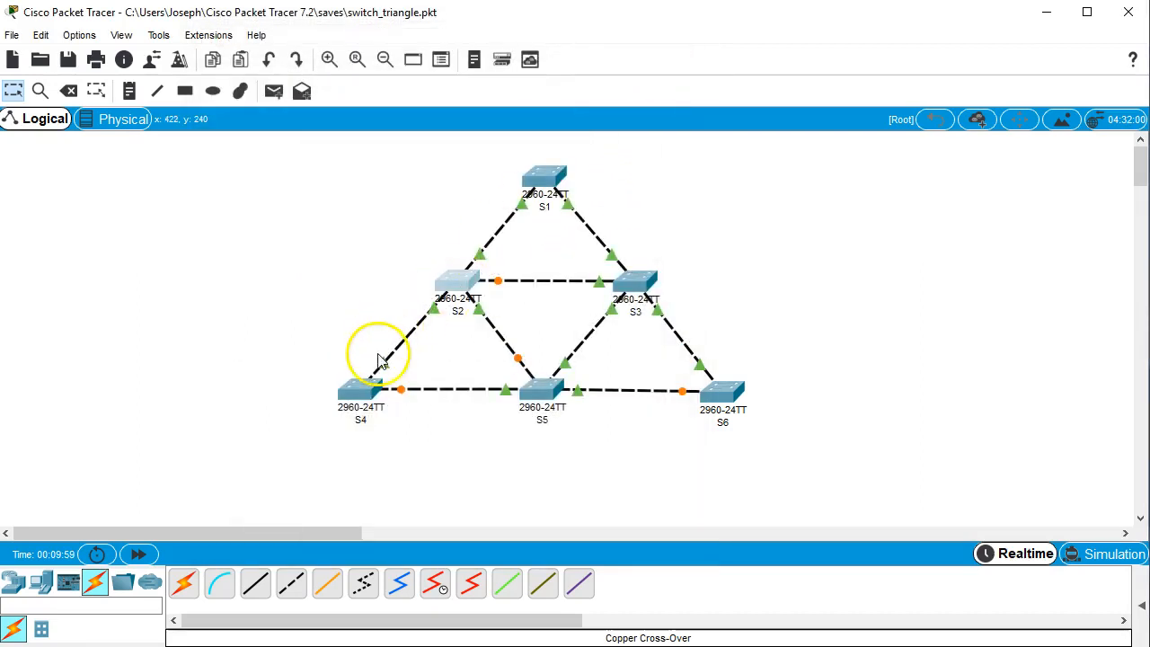
{"action": "mouse_move", "coordinate": [550, 176]}
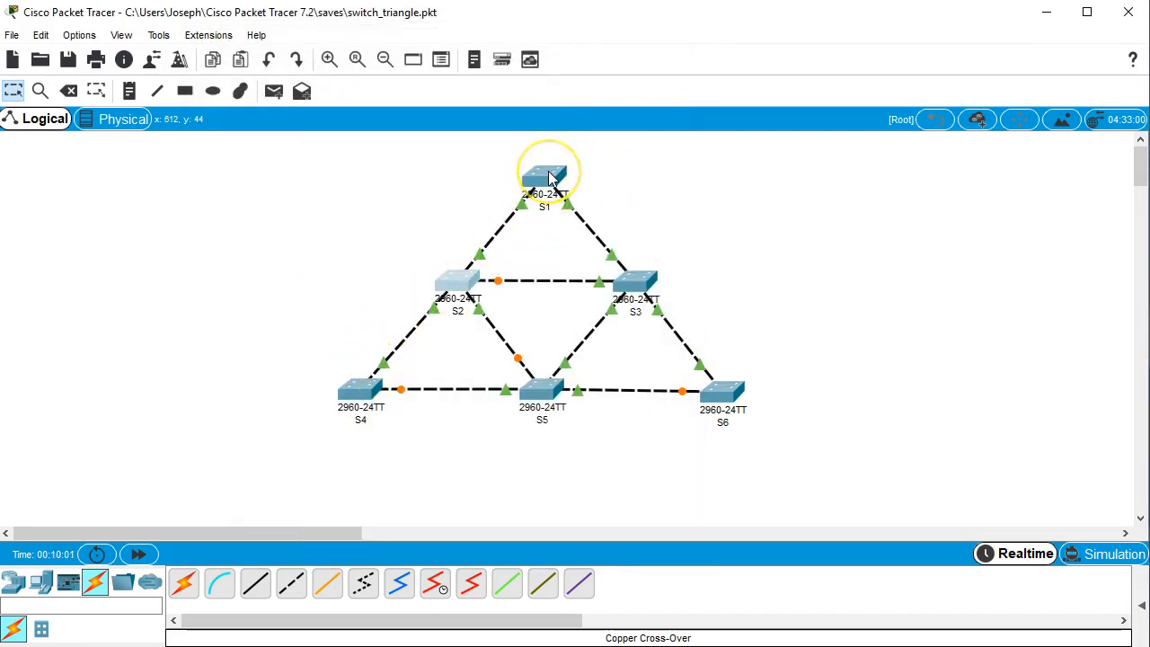
{"action": "mouse_move", "coordinate": [727, 227]}
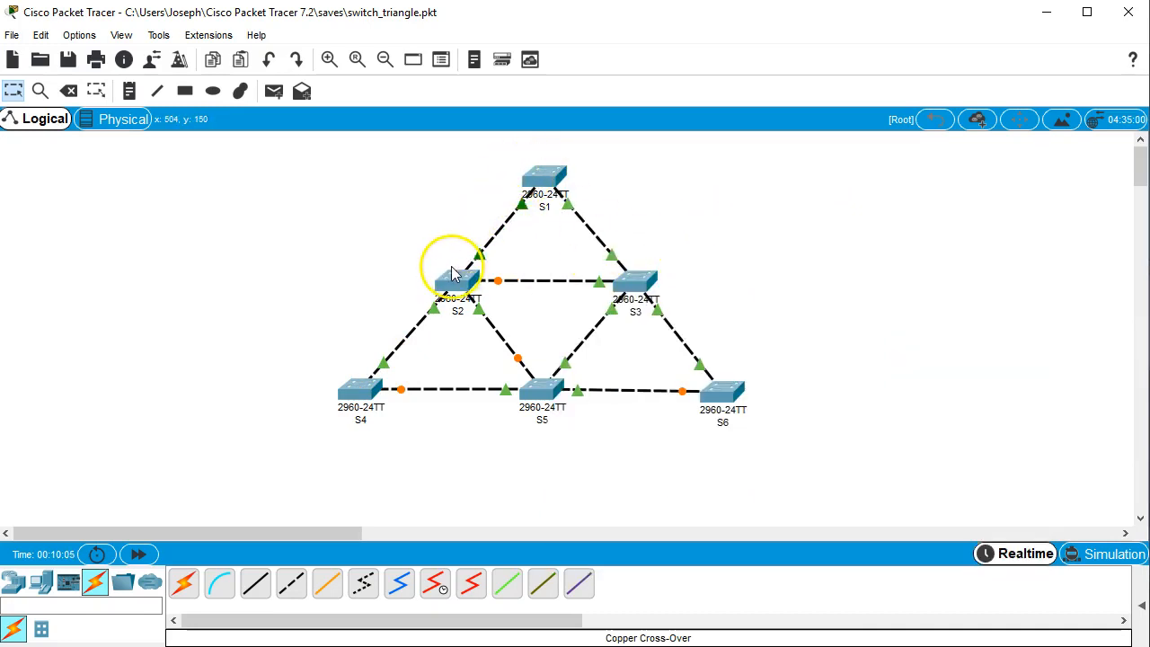
{"action": "mouse_move", "coordinate": [352, 377]}
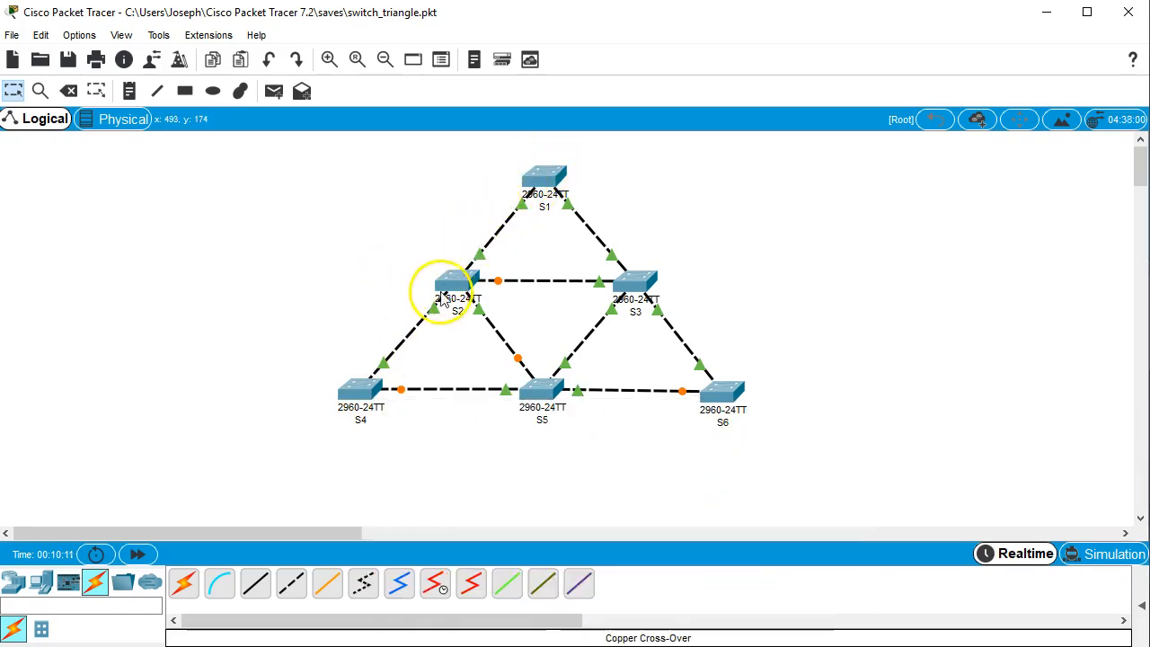
{"action": "mouse_move", "coordinate": [435, 223]}
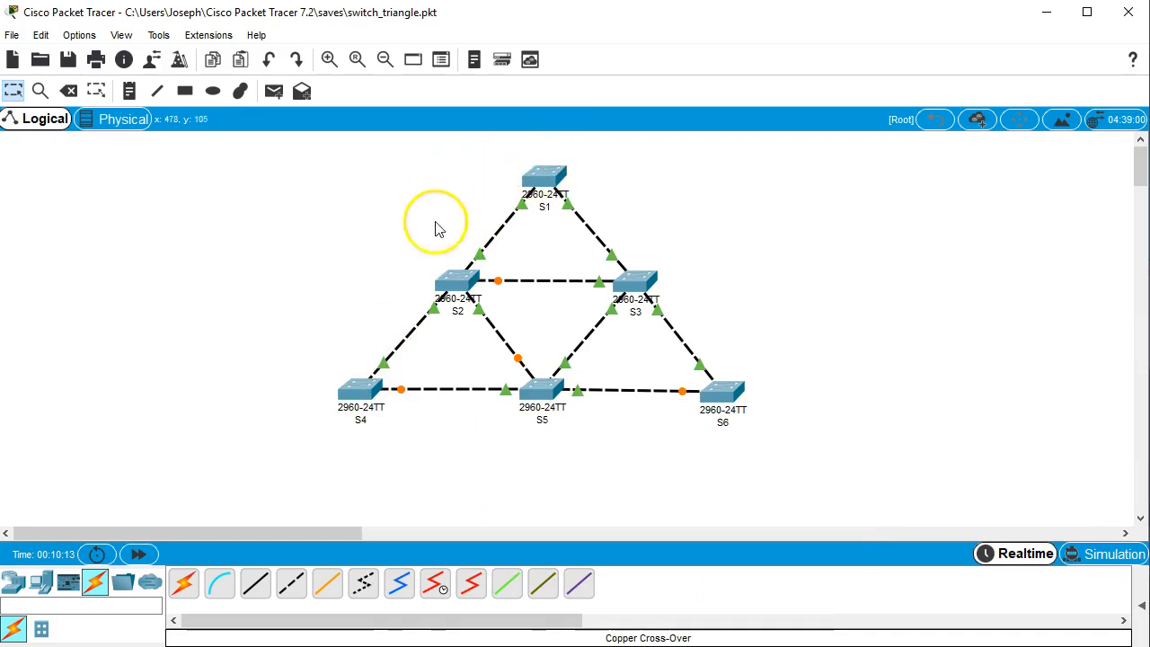
{"action": "mouse_move", "coordinate": [309, 372]}
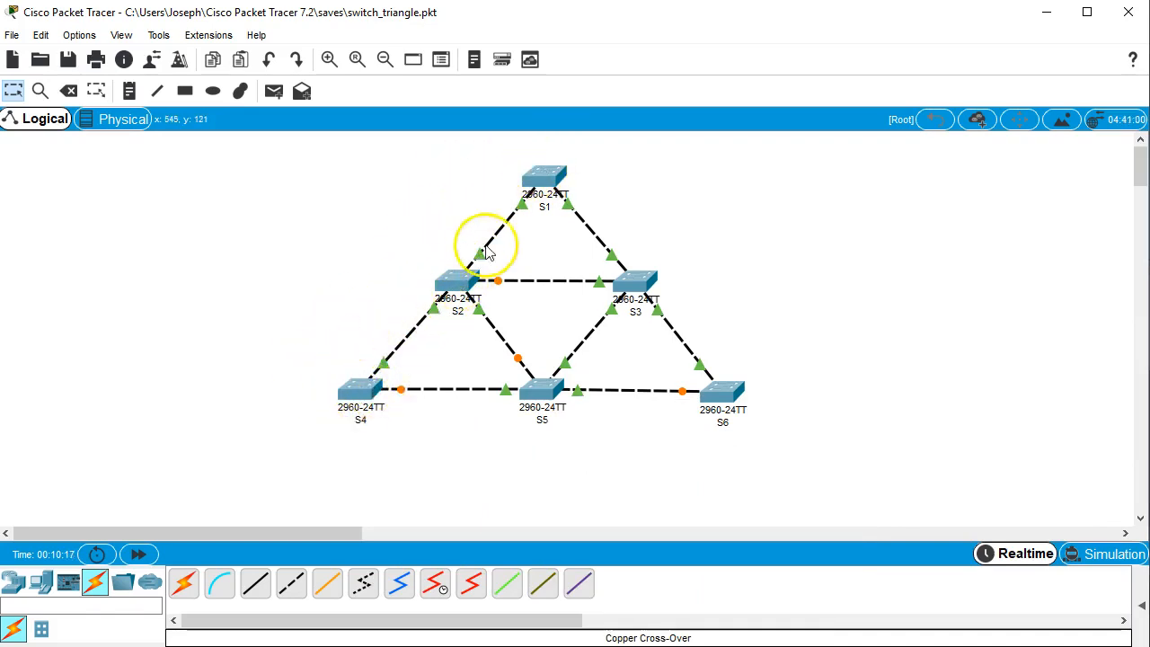
{"action": "mouse_move", "coordinate": [367, 381]}
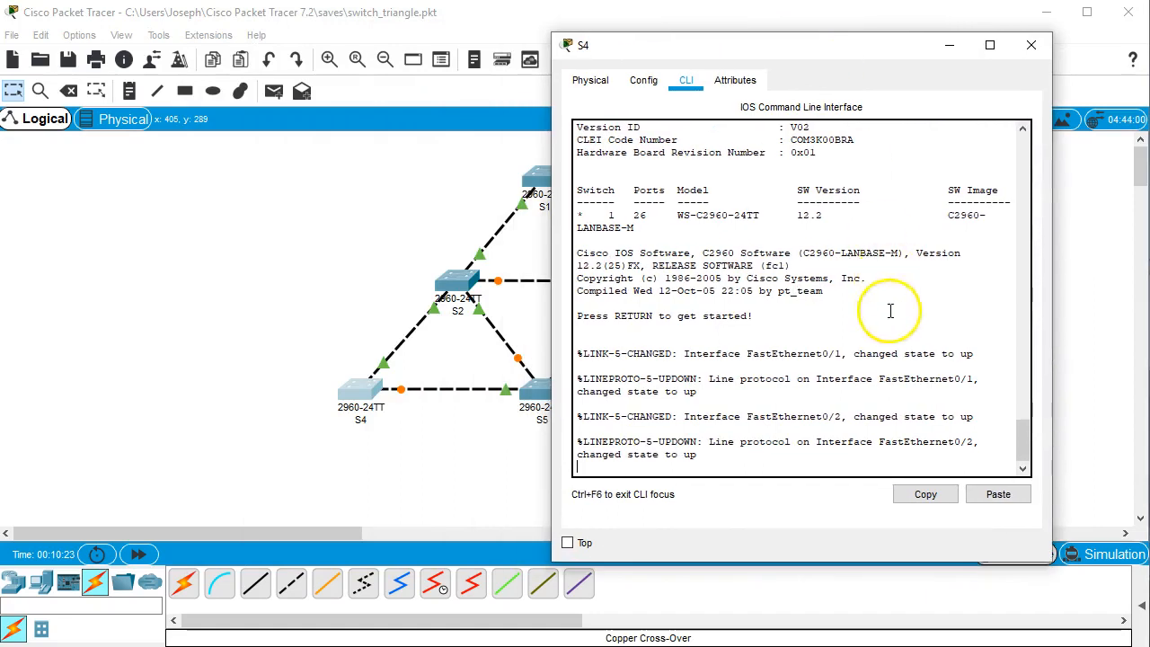
On S4's CLI, run enable and show spanning-tree to see root port Fa0/1 cost 38, Fa0/2 blocked
{"action": "key", "text": "Return"}
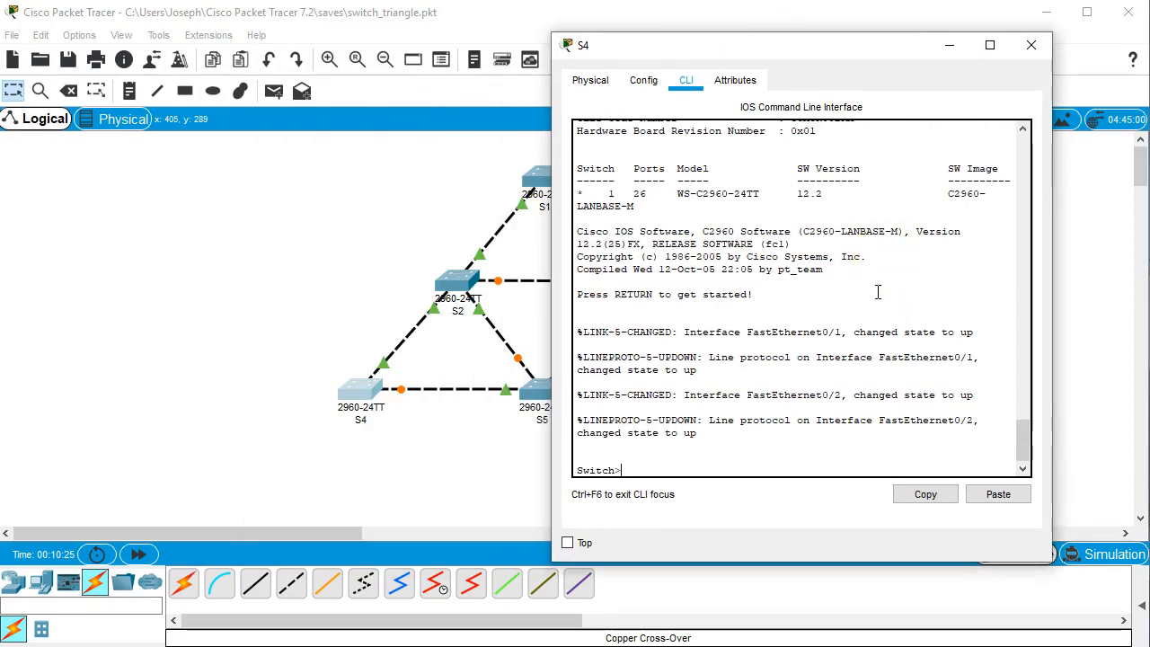
{"action": "type", "text": "en"}
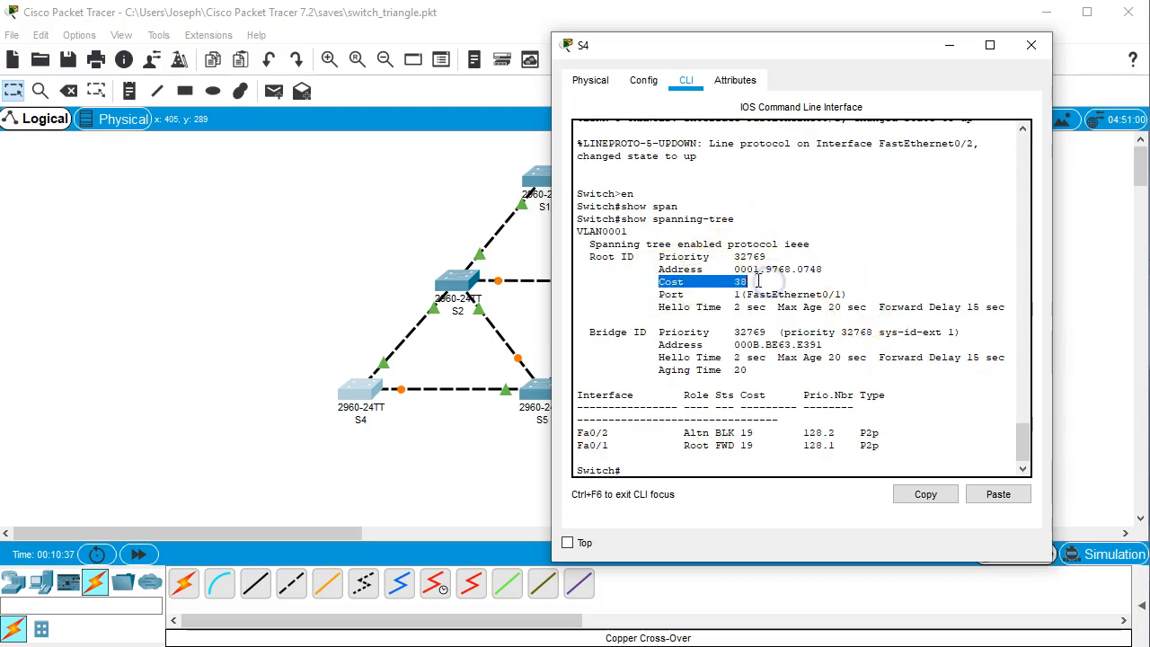
{"action": "left_click", "coordinate": [1032, 45]}
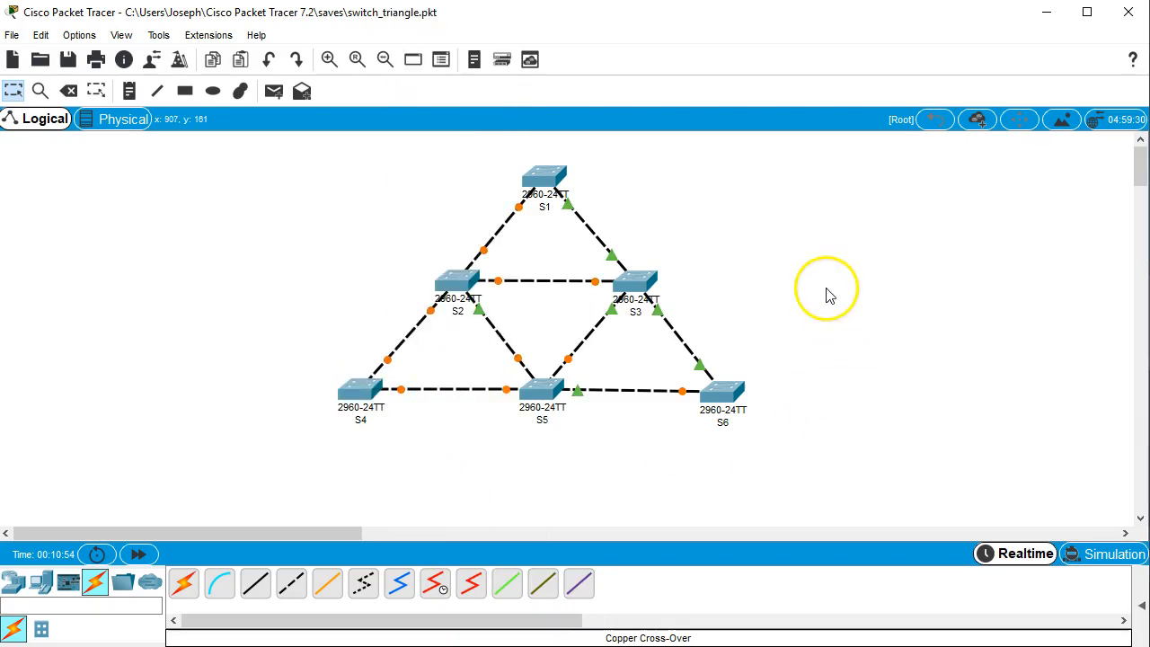
{"action": "mouse_move", "coordinate": [480, 252]}
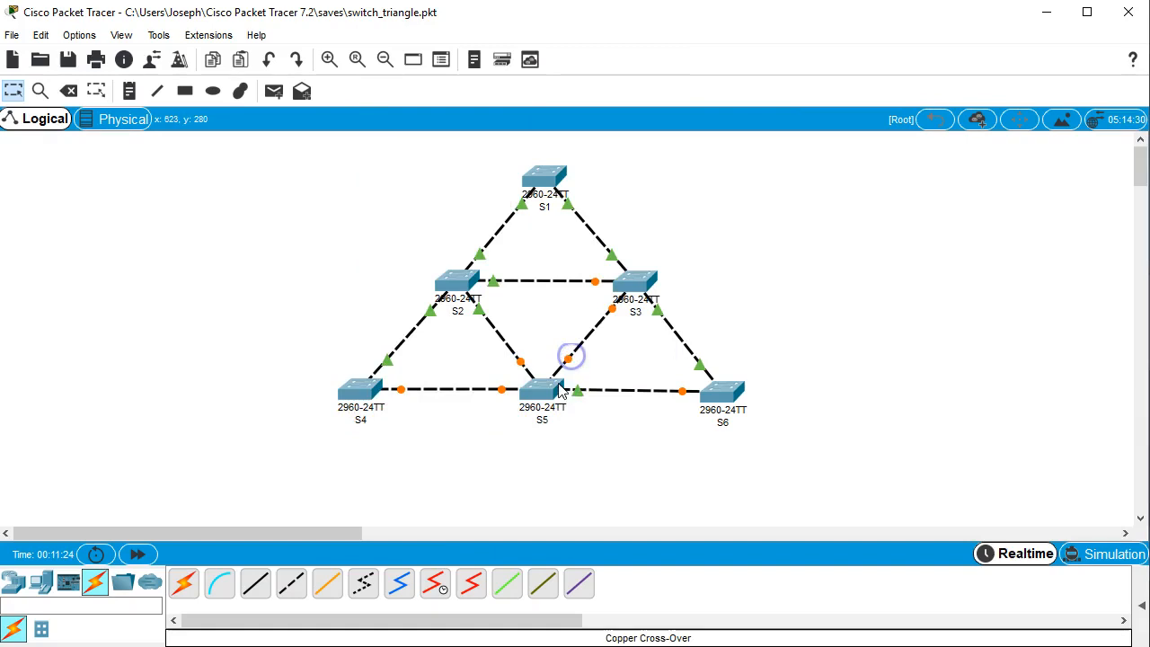
Select the link near S5 once the link lights start turning green again
{"action": "left_click", "coordinate": [543, 388]}
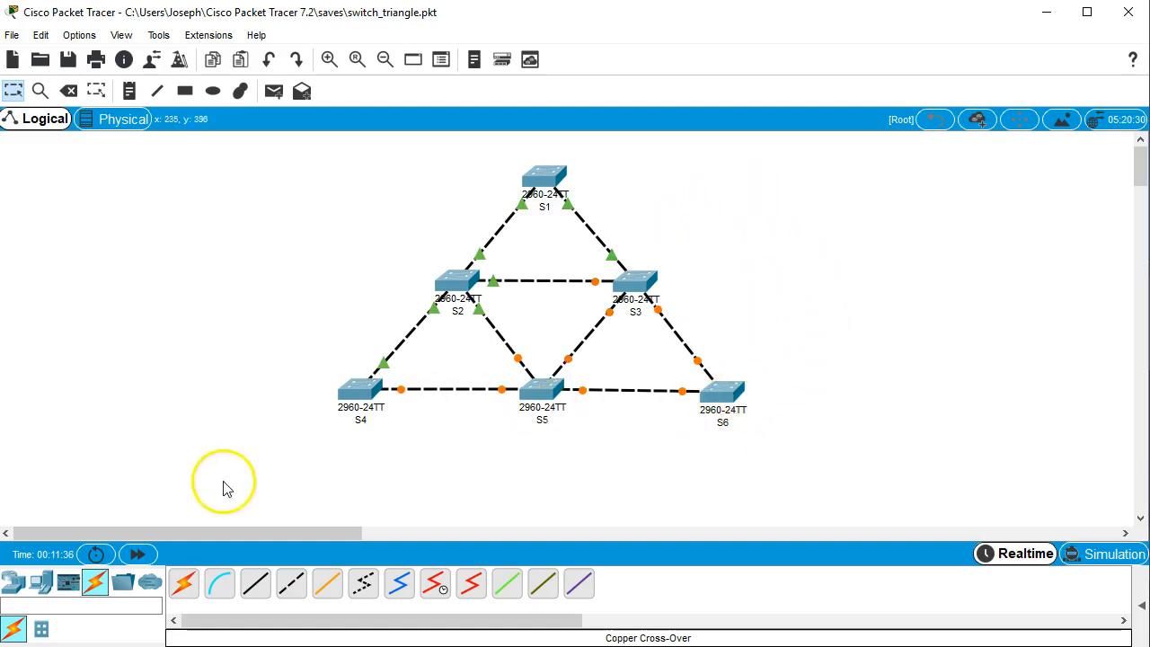
{"action": "mouse_move", "coordinate": [162, 548]}
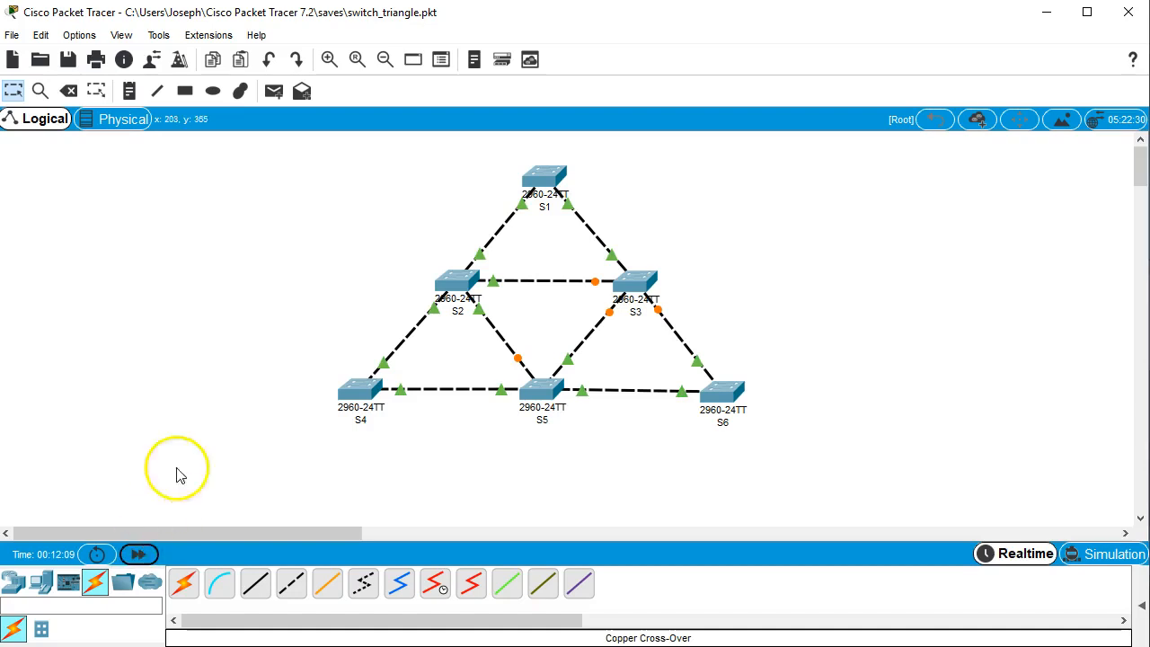
{"action": "mouse_move", "coordinate": [392, 243]}
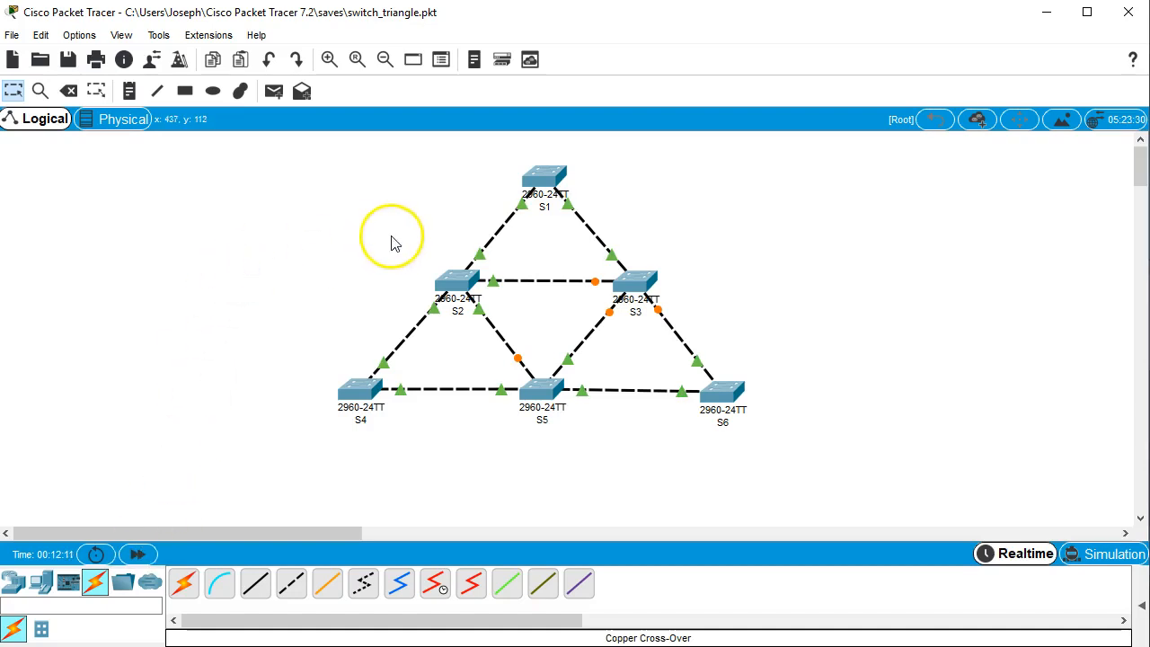
{"action": "mouse_move", "coordinate": [493, 184]}
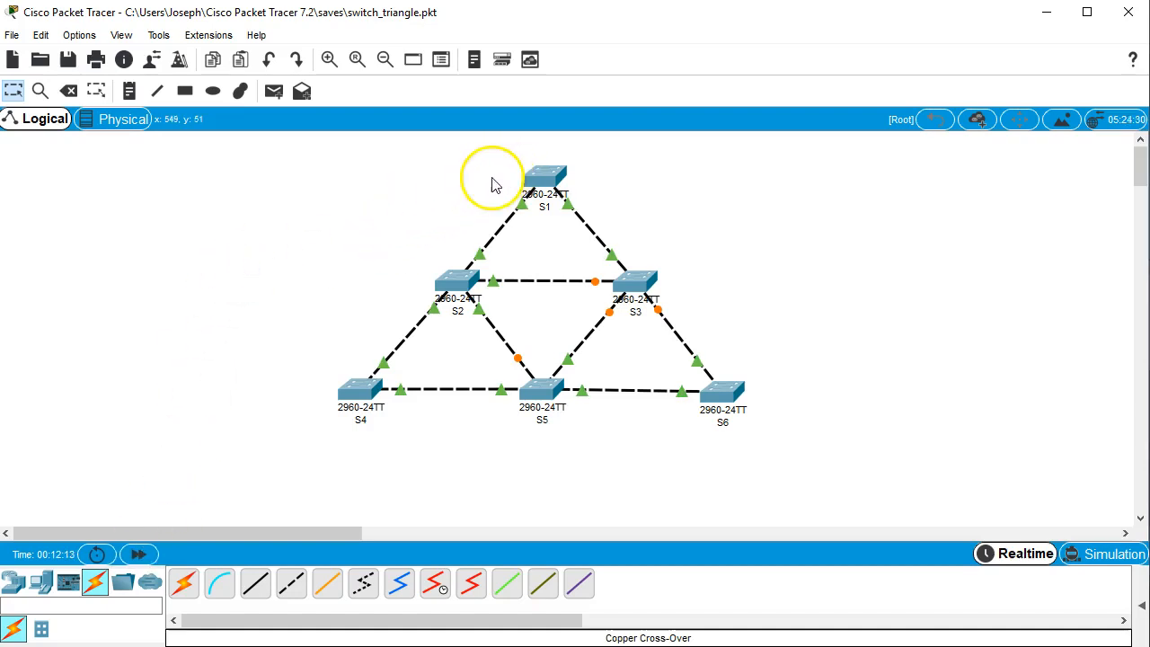
{"action": "mouse_move", "coordinate": [338, 394]}
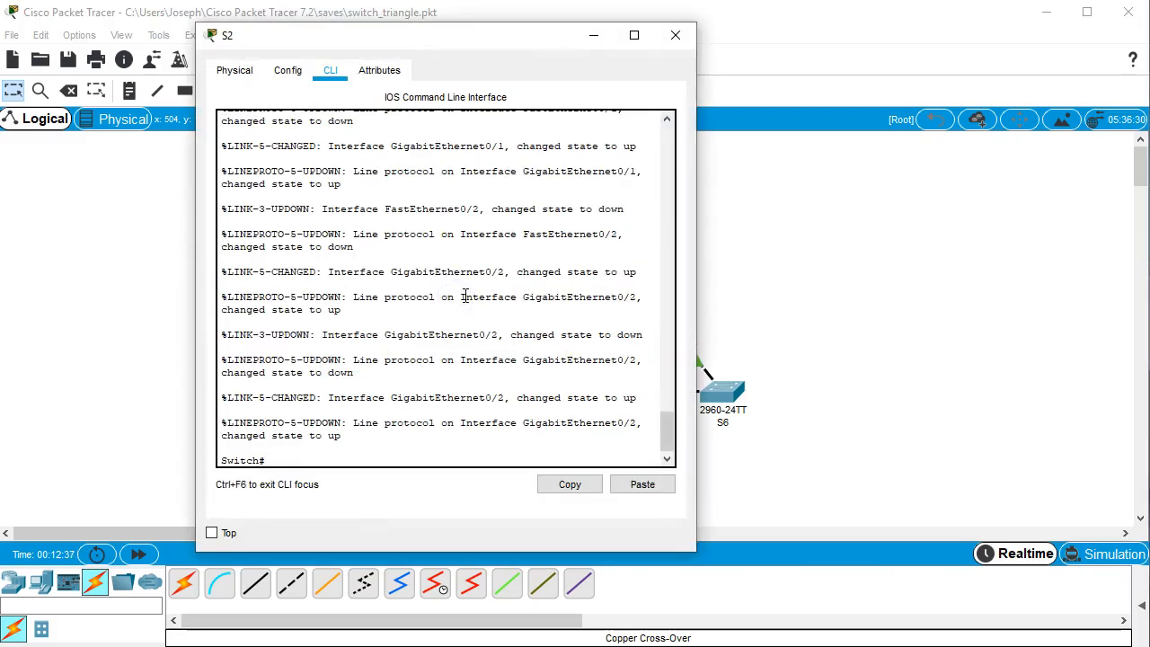
Run show spanning-tree on S2 and highlight its root path cost of 4 via GigabitEthernet0/1
{"action": "type", "text": "show spanning-tree"}
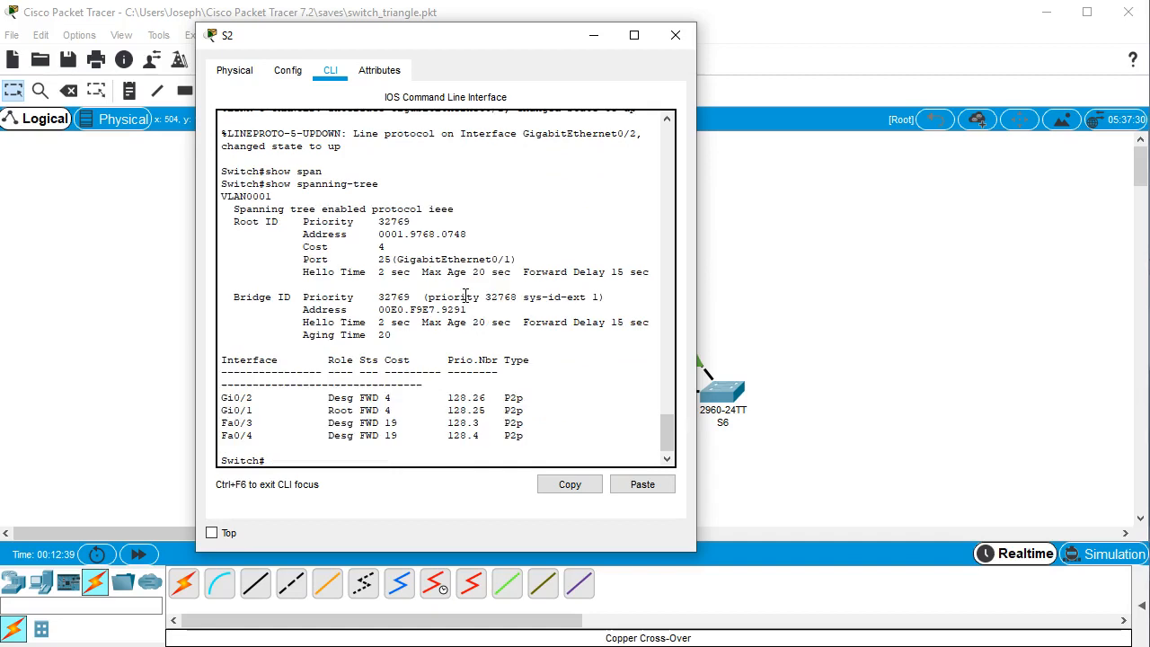
{"action": "double_click", "coordinate": [314, 247]}
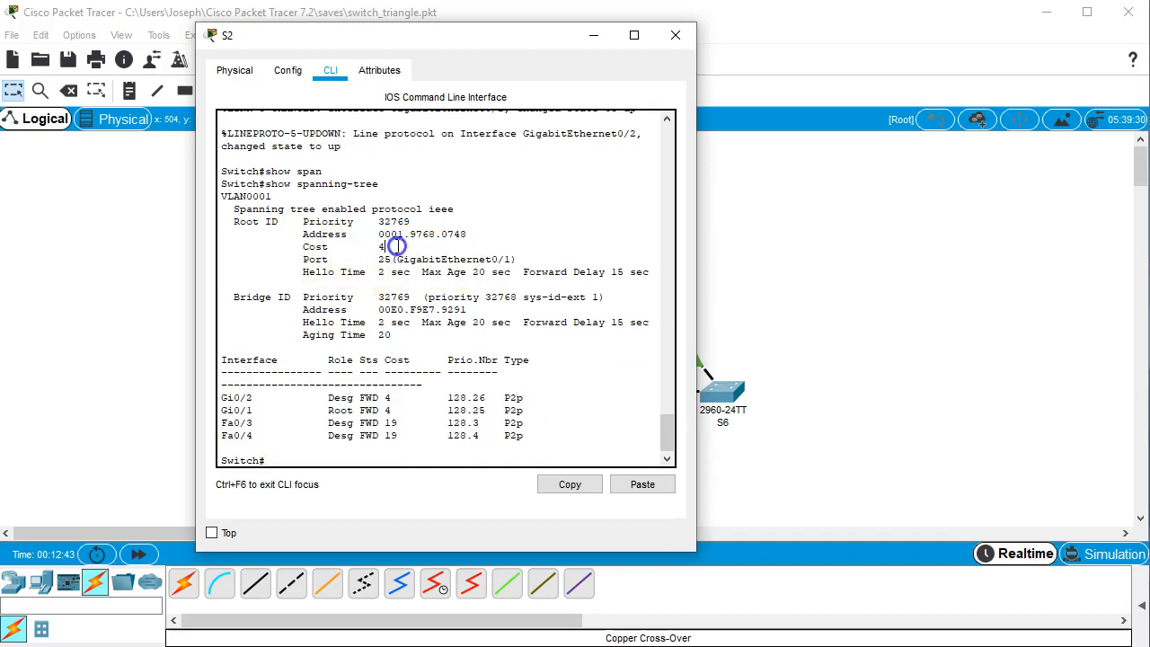
{"action": "double_click", "coordinate": [317, 246]}
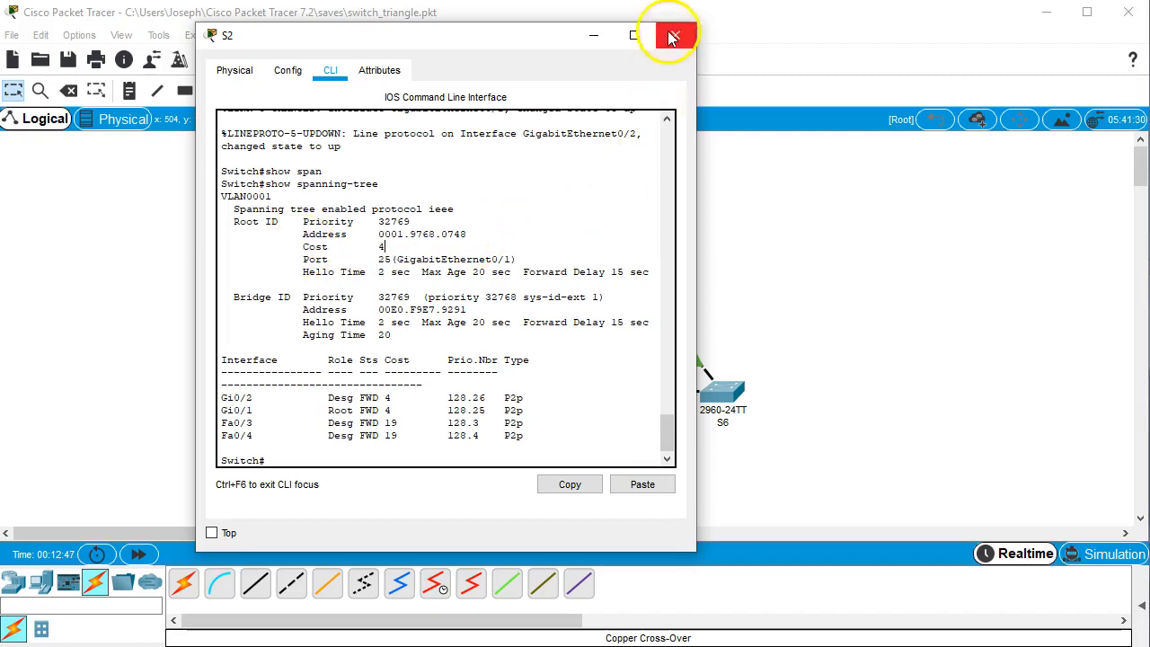
{"action": "left_click", "coordinate": [672, 36]}
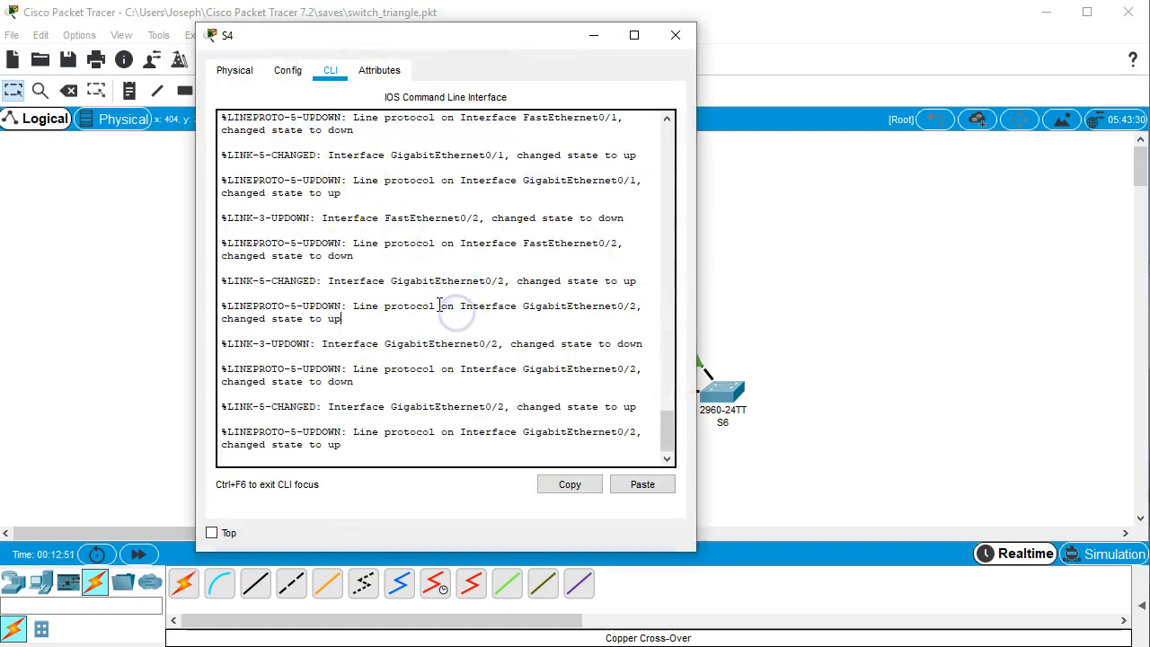
On S5, enter enable and run show spanning-tree to see root port Gi0/1 with Fa0/1 blocked
{"action": "type", "text": "show"}
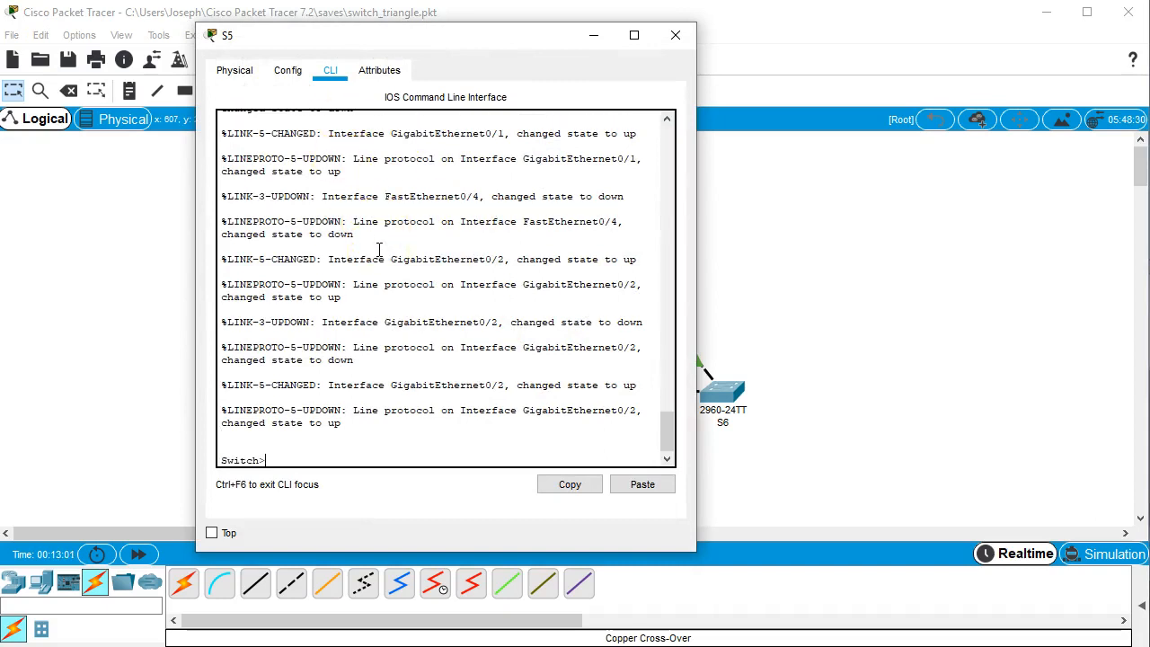
{"action": "type", "text": "en"}
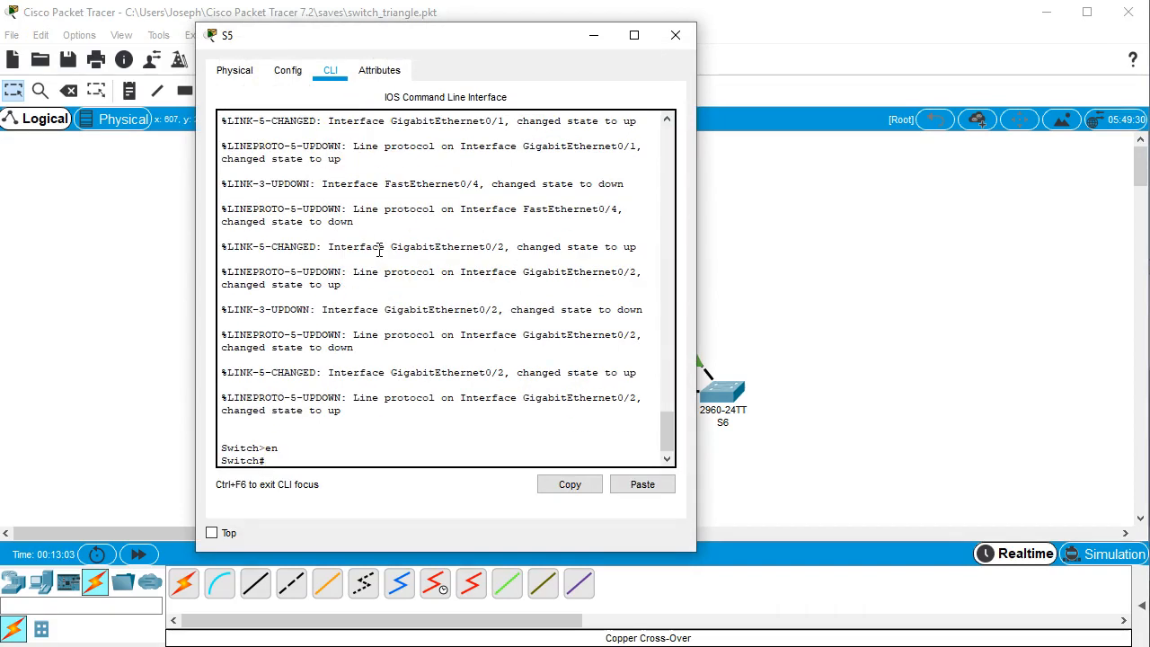
{"action": "type", "text": "show spanning-tree"}
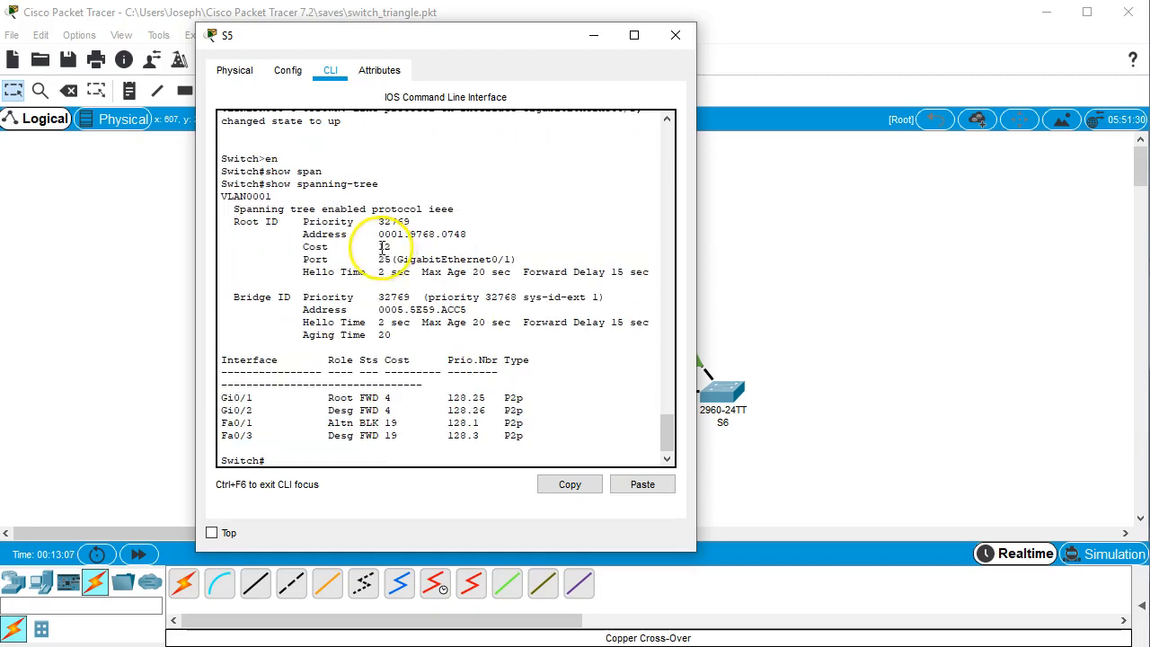
{"action": "left_click", "coordinate": [676, 36]}
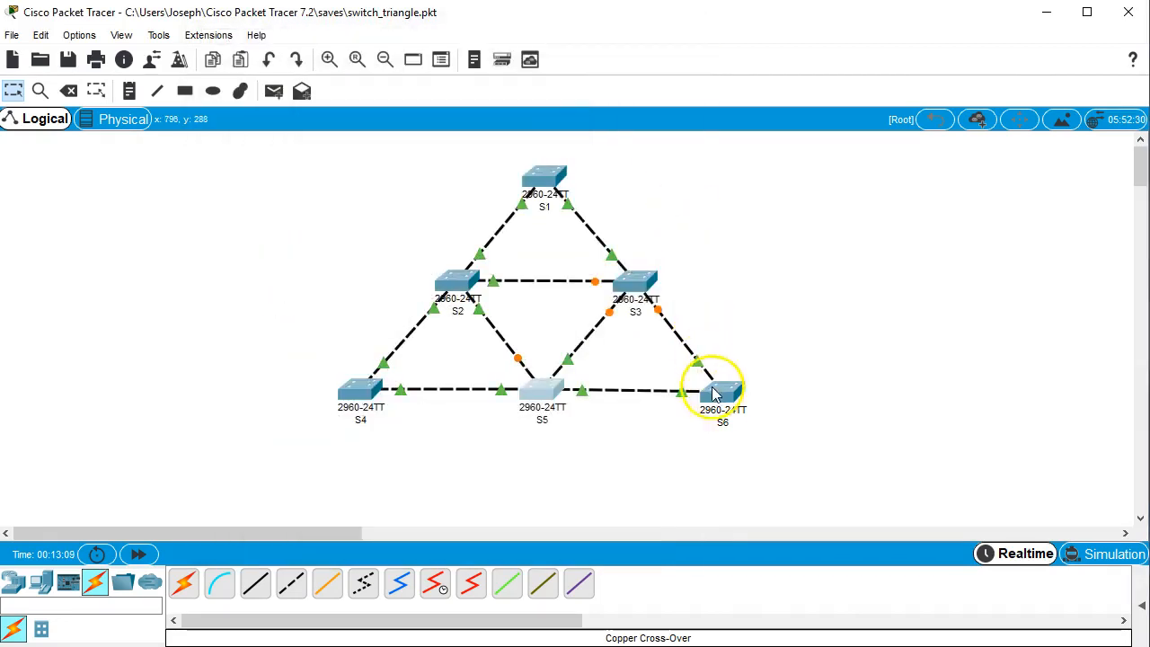
On S6's CLI, run enable and show spanning-tree to see root port Gi0/1 at cost 16
{"action": "left_click", "coordinate": [723, 392]}
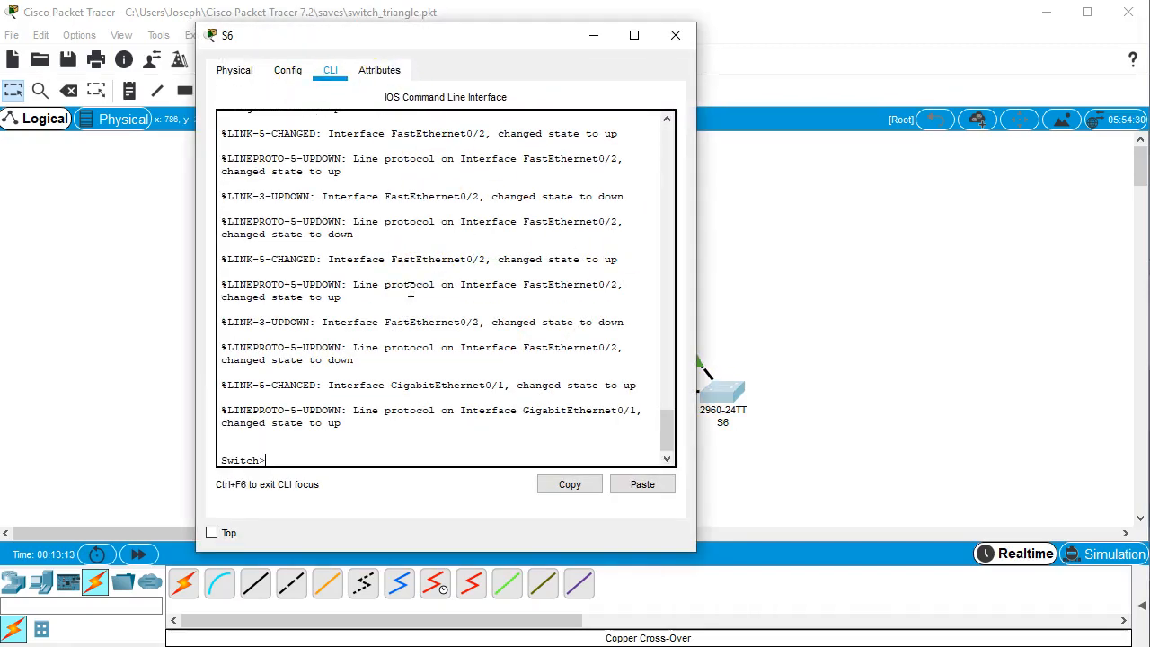
{"action": "type", "text": "en"}
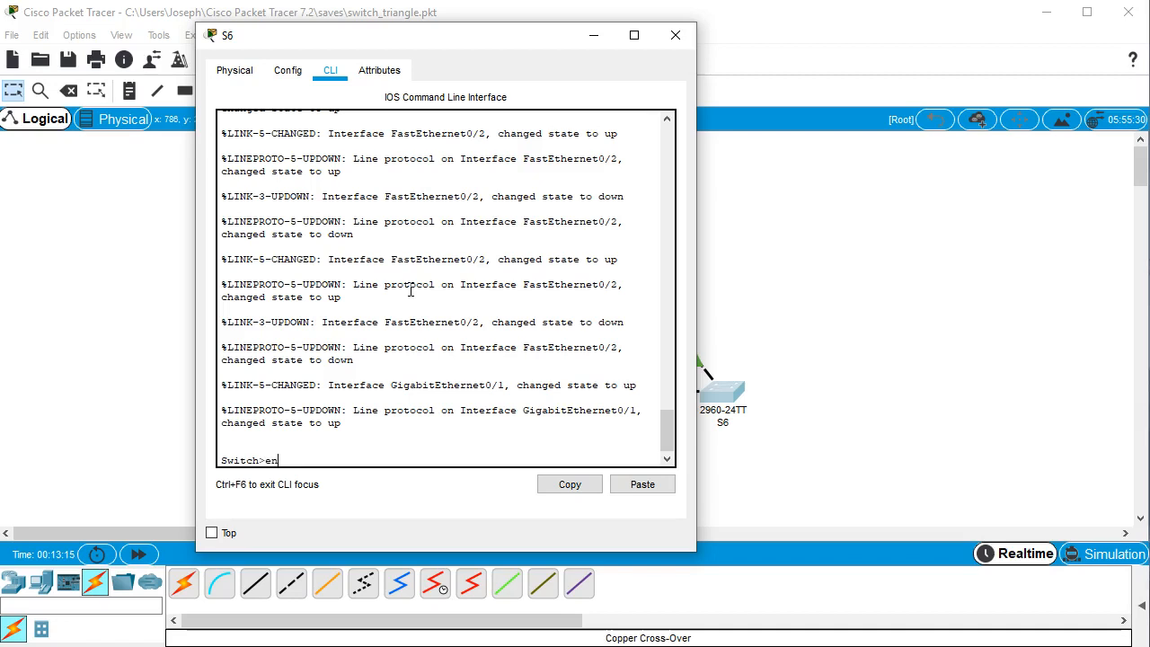
{"action": "type", "text": "show spanning-tree"}
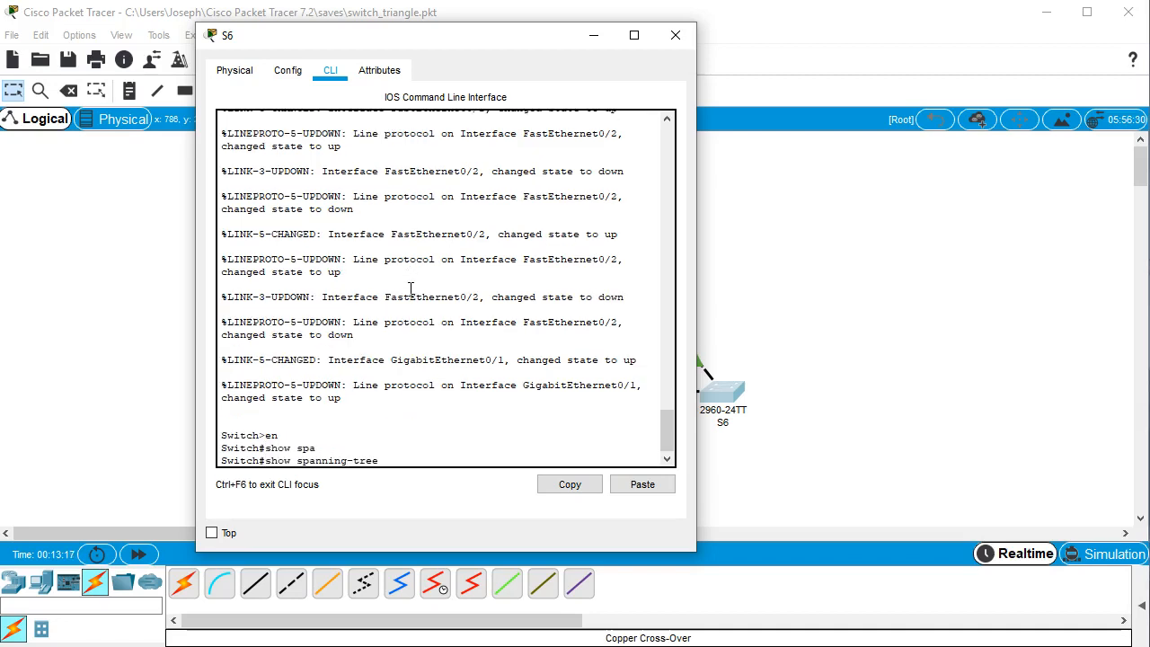
{"action": "key", "text": "enter"}
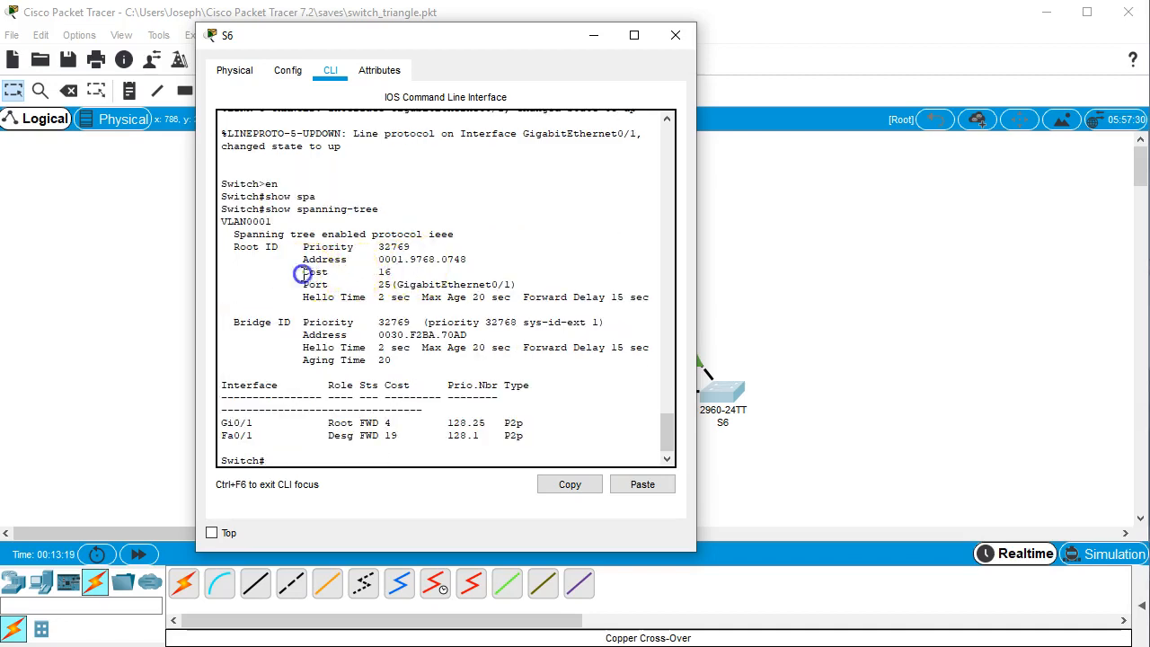
{"action": "left_click", "coordinate": [676, 36]}
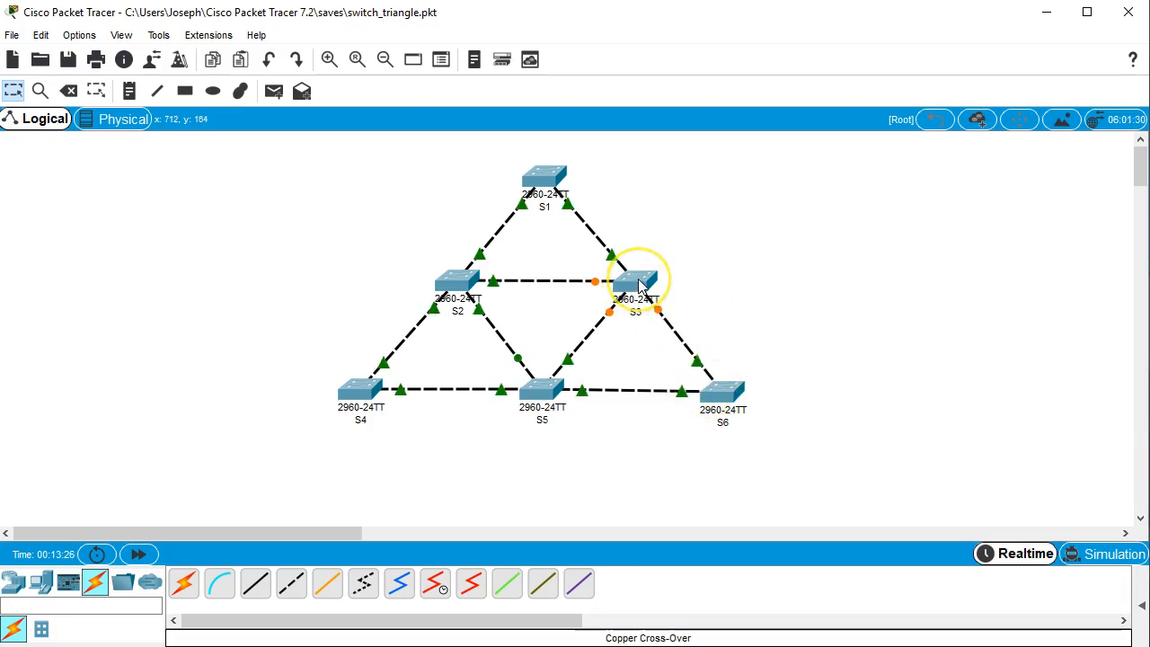
{"action": "mouse_move", "coordinate": [607, 194]}
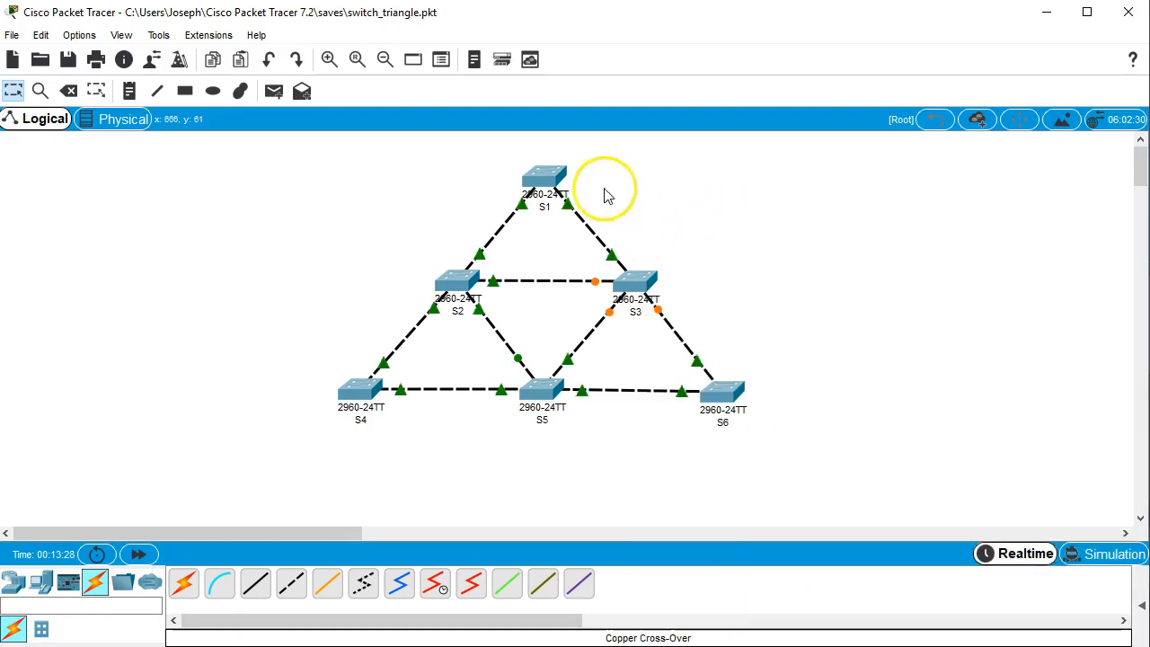
{"action": "mouse_move", "coordinate": [708, 151]}
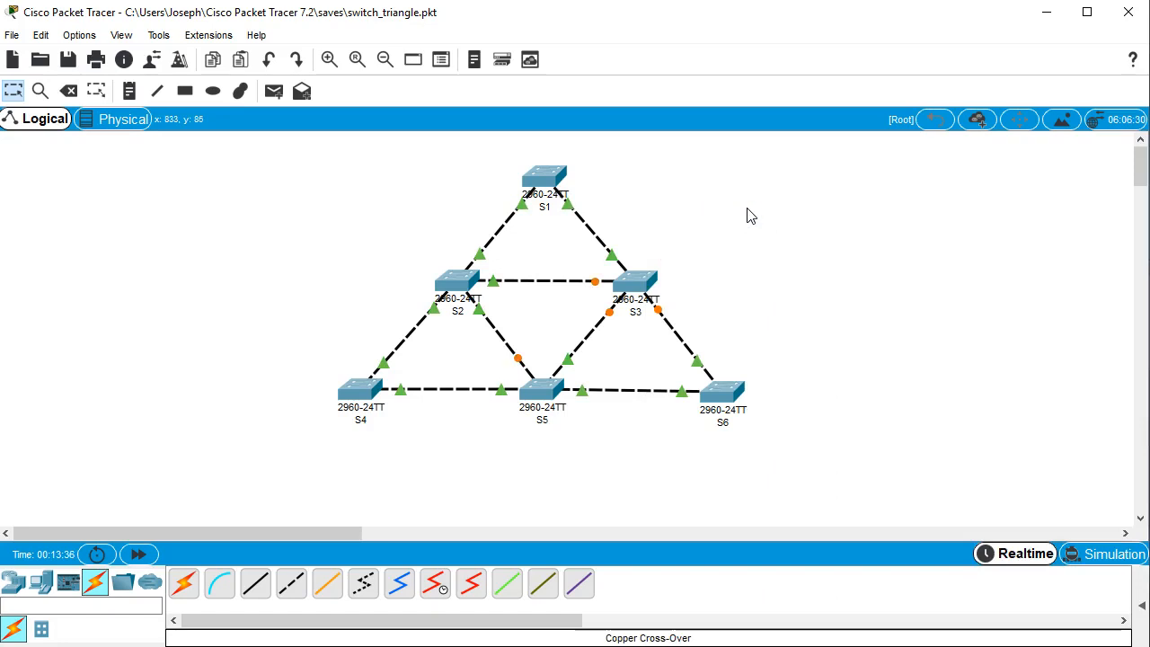
{"action": "mouse_move", "coordinate": [683, 205]}
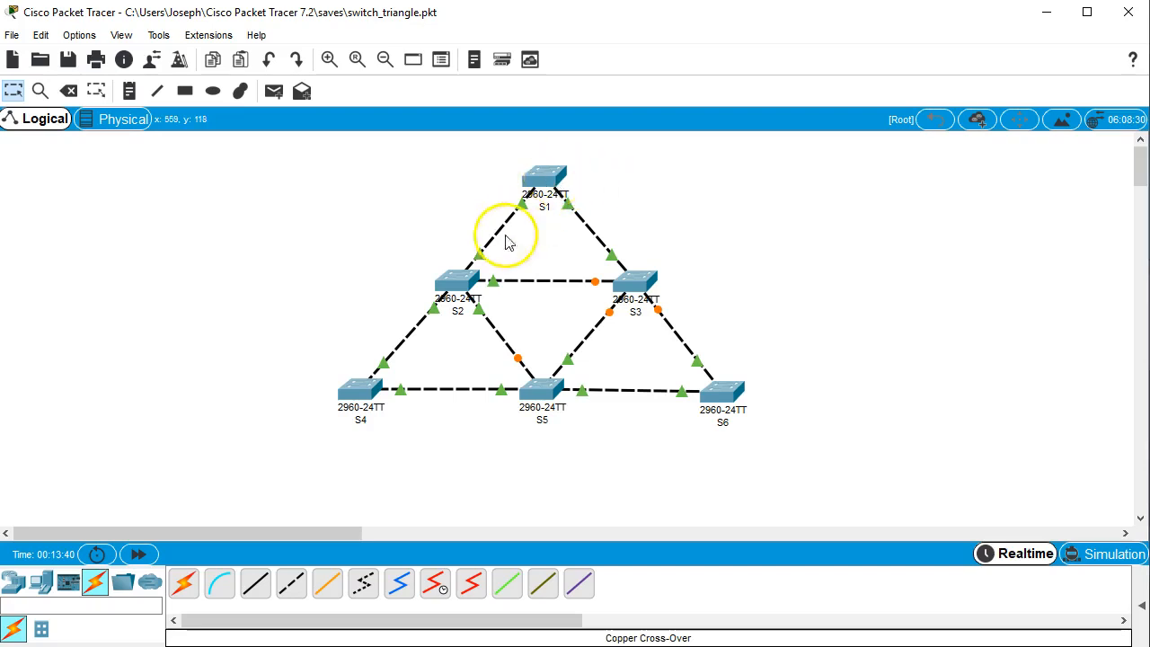
{"action": "mouse_move", "coordinate": [776, 378]}
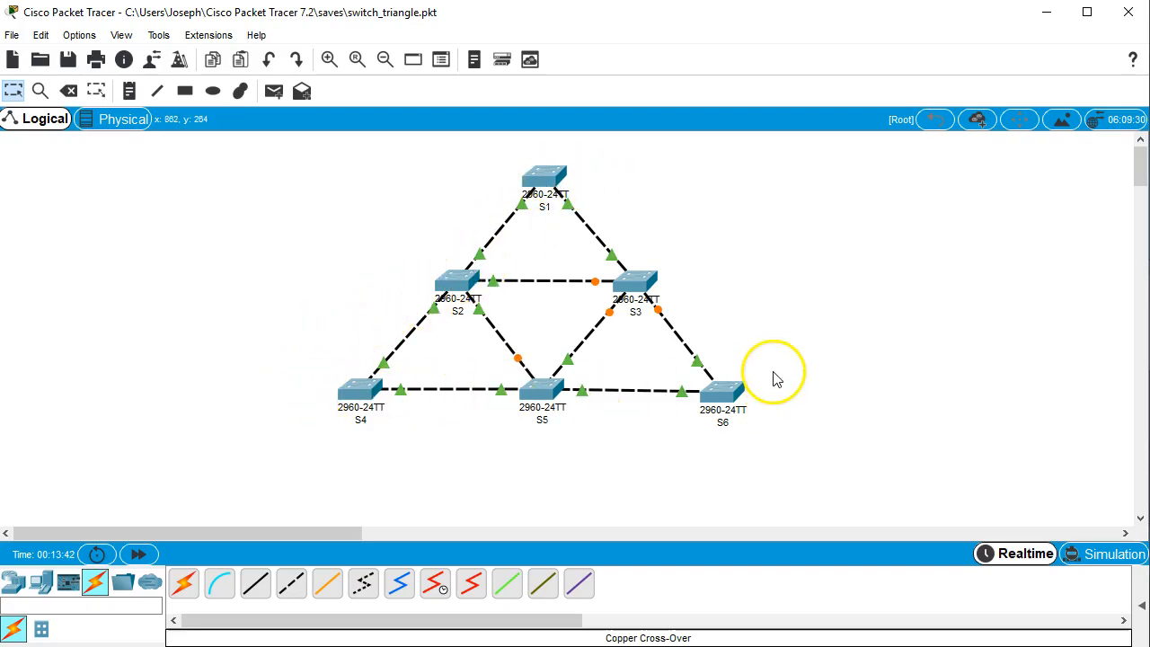
{"action": "mouse_move", "coordinate": [782, 350]}
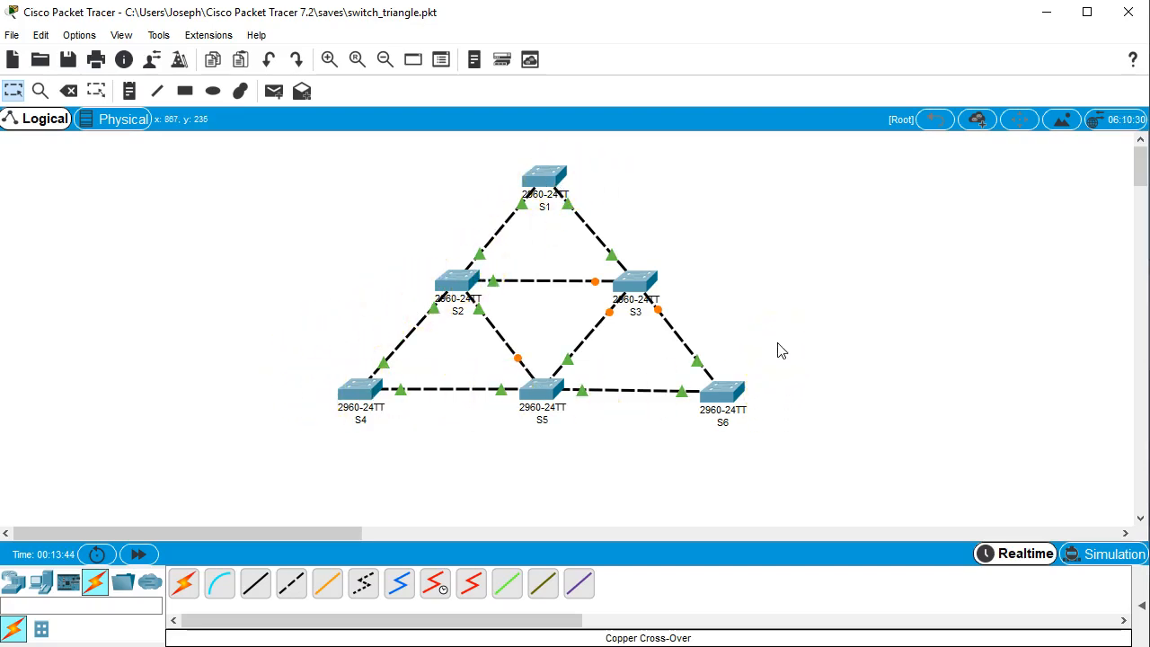